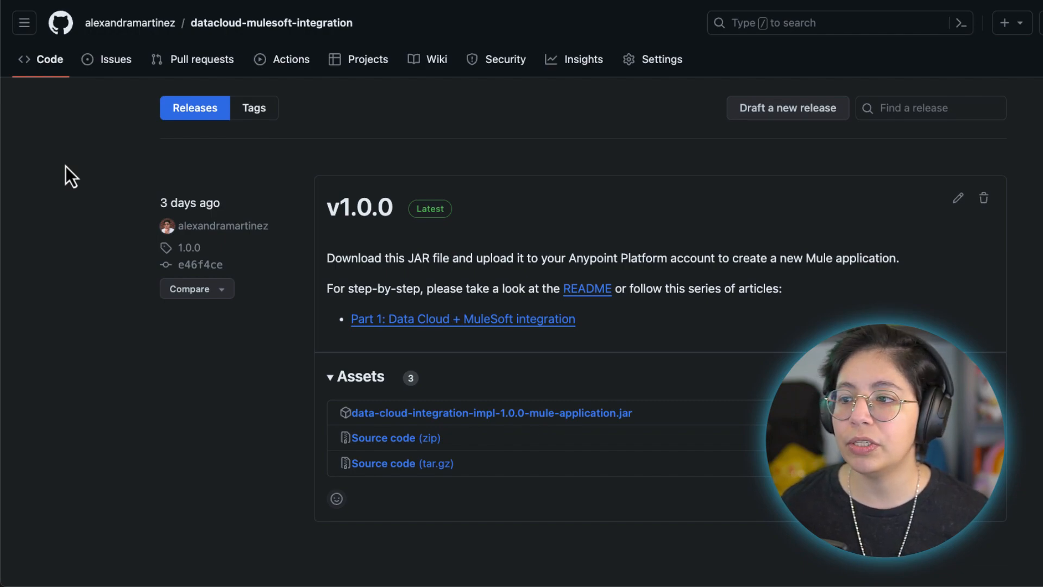
pyautogui.moveTo(367, 159)
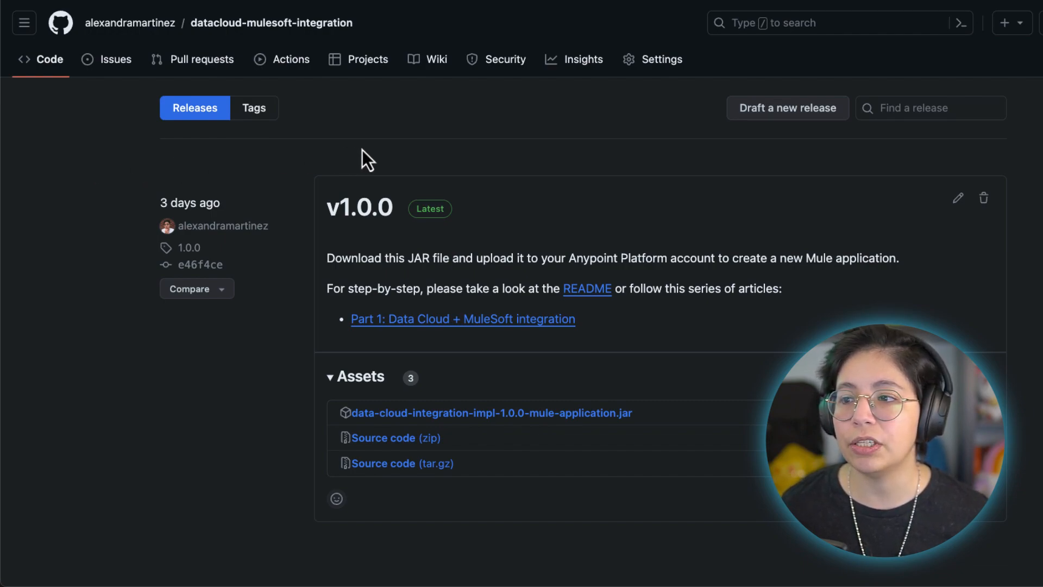
pyautogui.moveTo(107, 131)
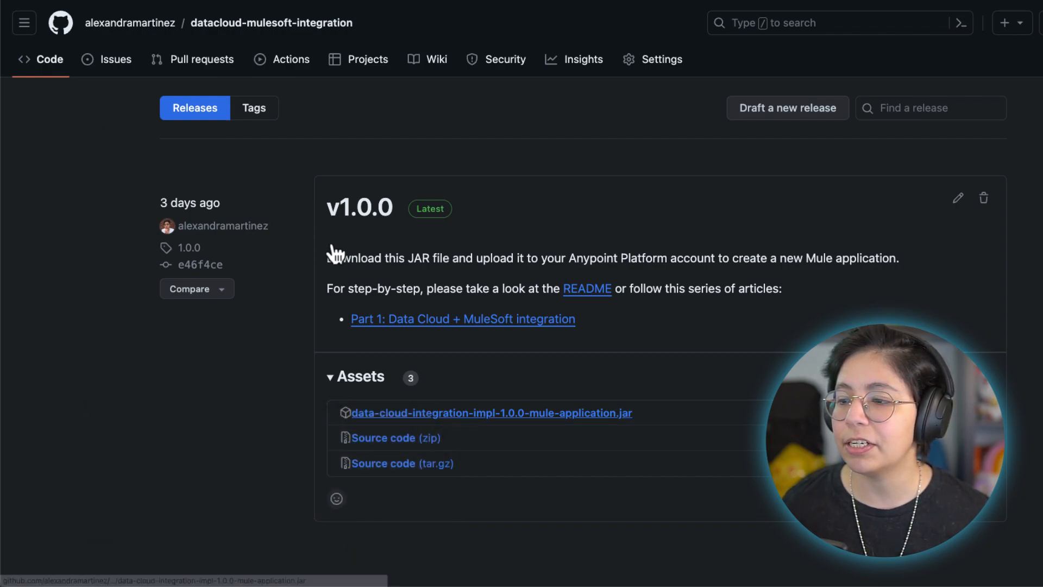
pyautogui.moveTo(648, 425)
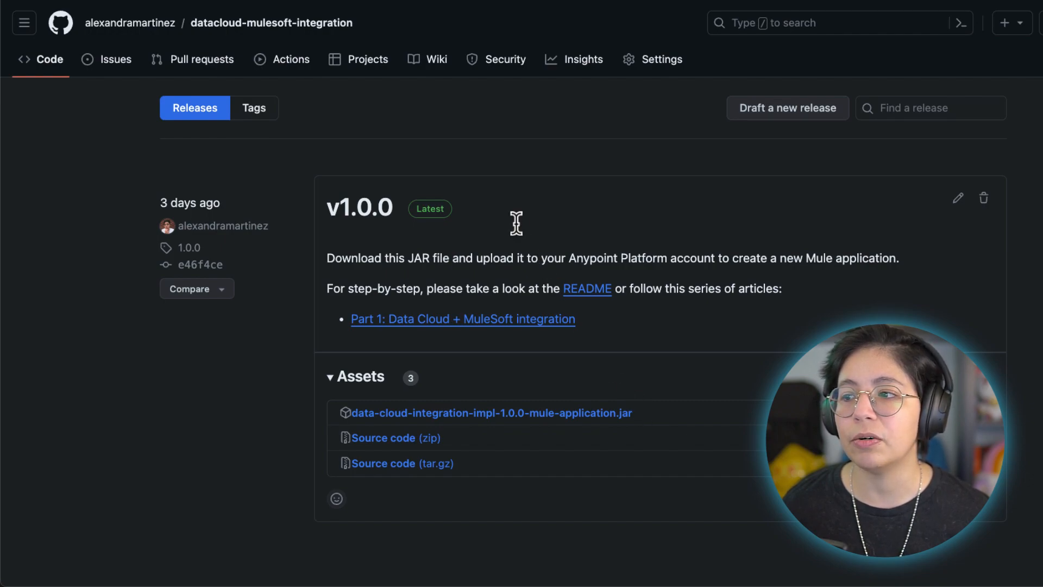
pyautogui.moveTo(522, 234)
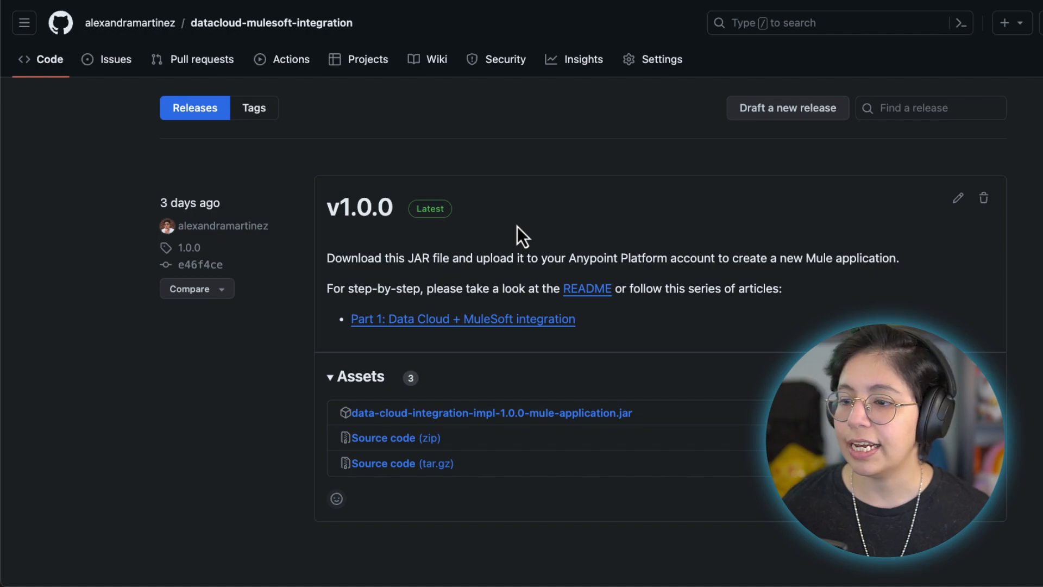
pyautogui.moveTo(521, 235)
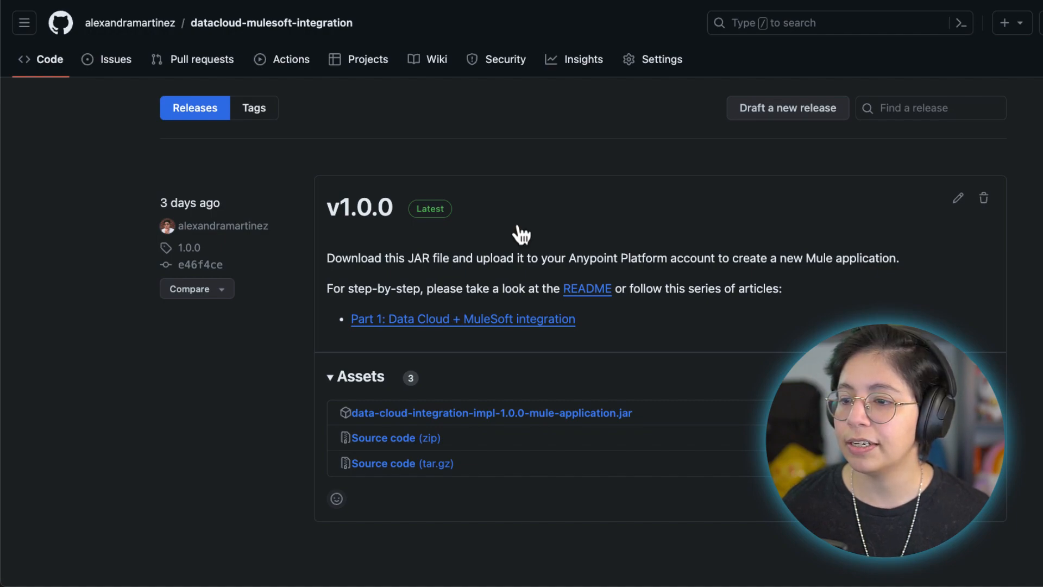
pyautogui.moveTo(571, 427)
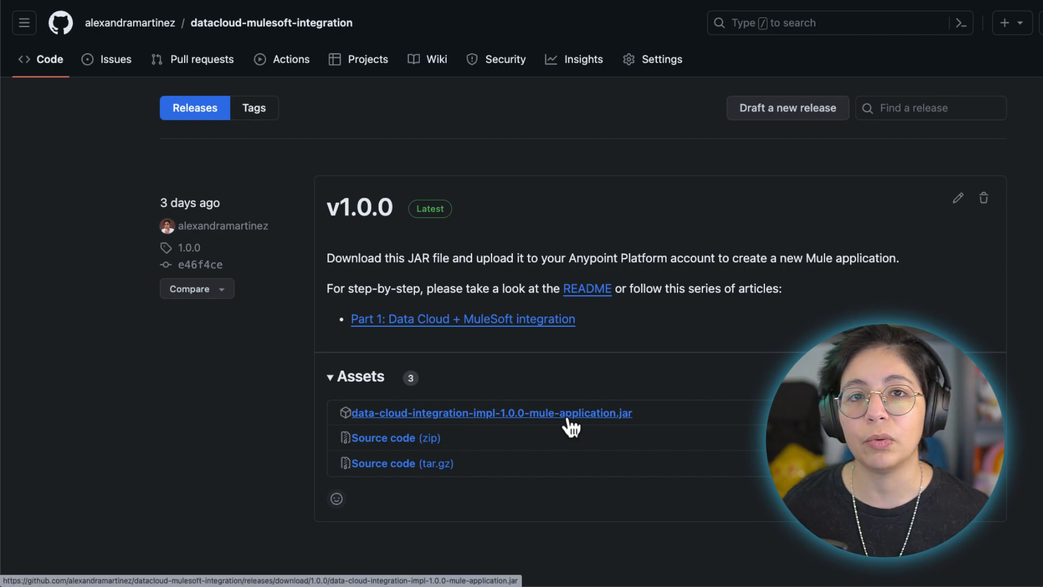
pyautogui.moveTo(223, 398)
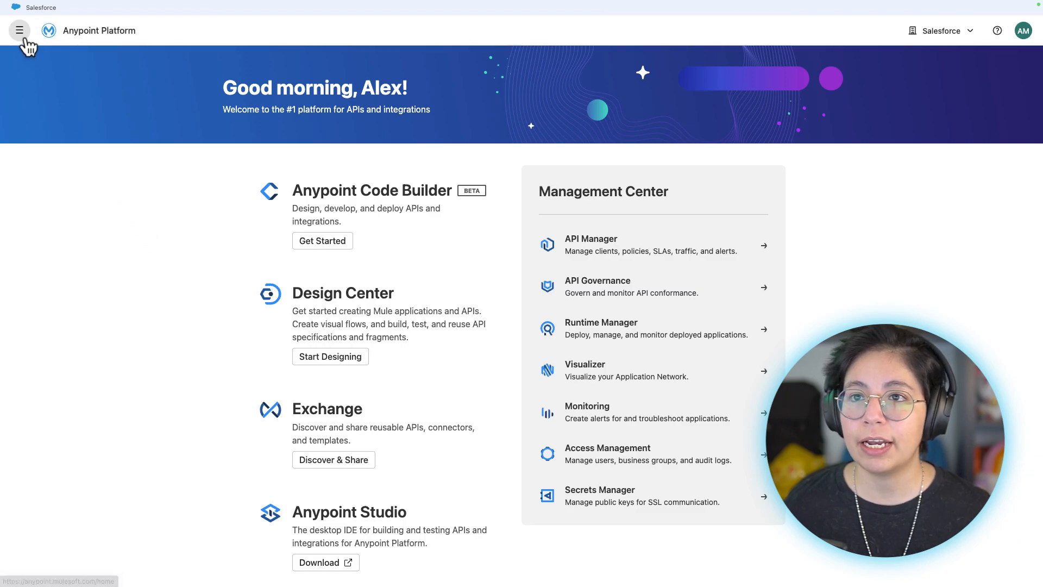
# Go to Runtime Manager from the platform navigation menu
pyautogui.click(18, 29)
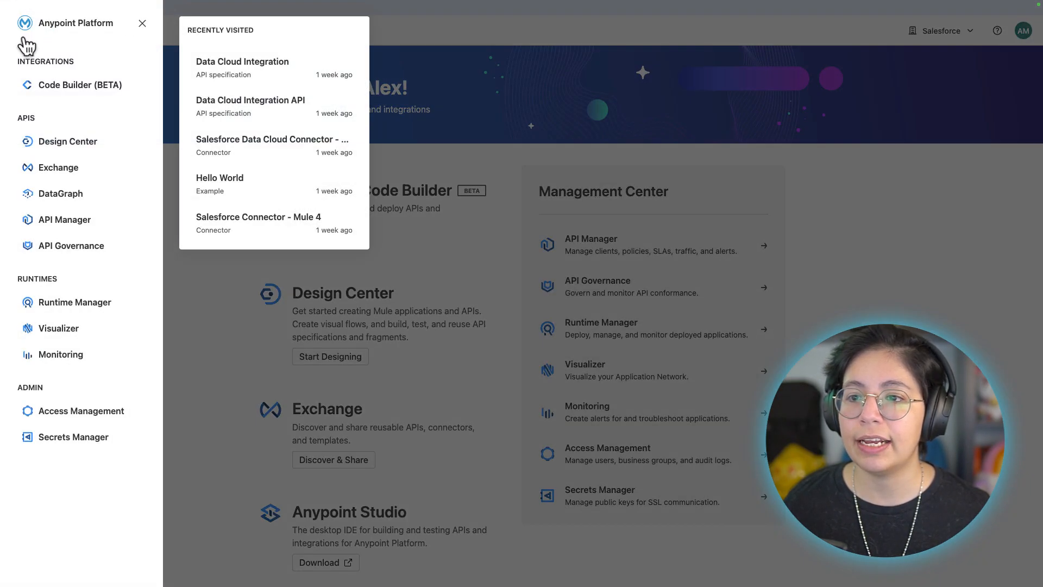
pyautogui.moveTo(88, 307)
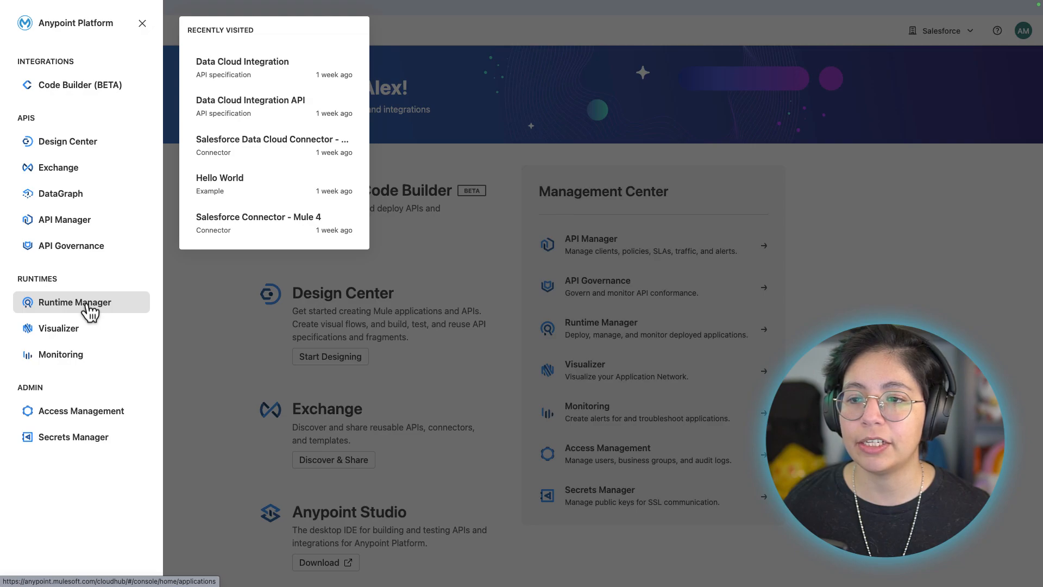
pyautogui.click(76, 302)
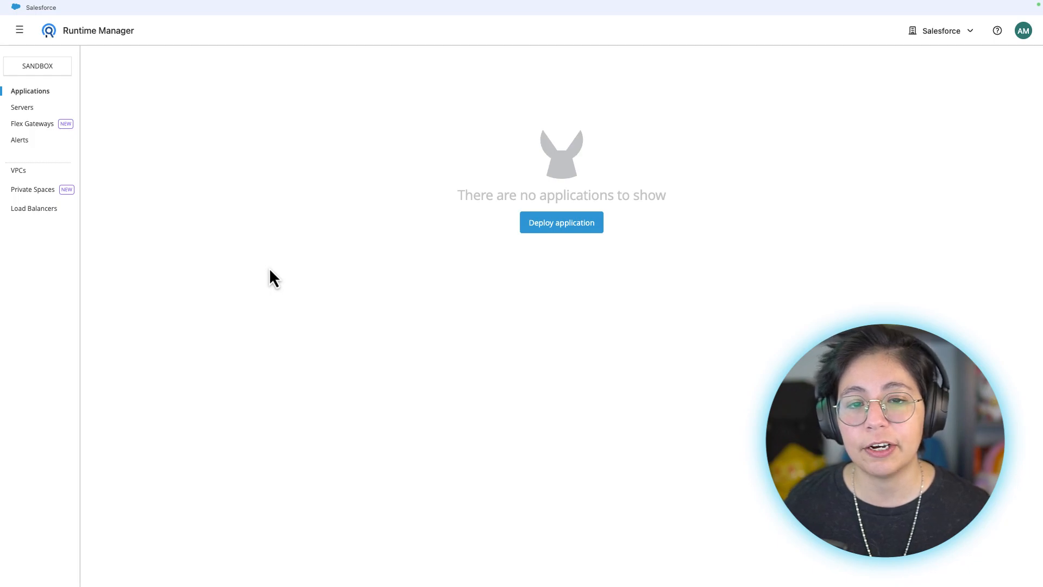
pyautogui.moveTo(561, 222)
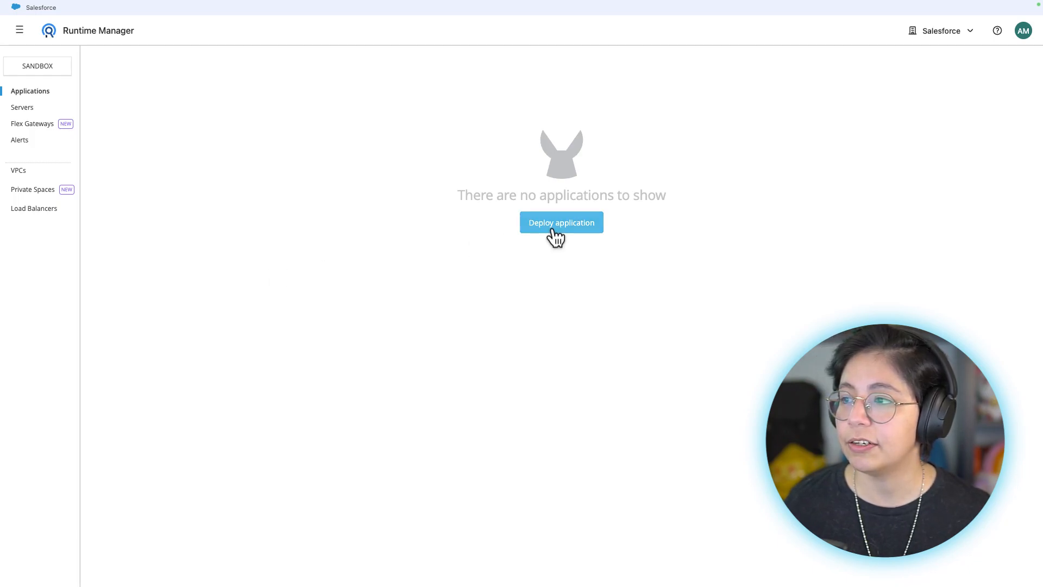
# Start deploying 'data-cloud-integration' and upload its data-cloud-integration-impl-1.0.0 Mule application JAR
pyautogui.click(560, 222)
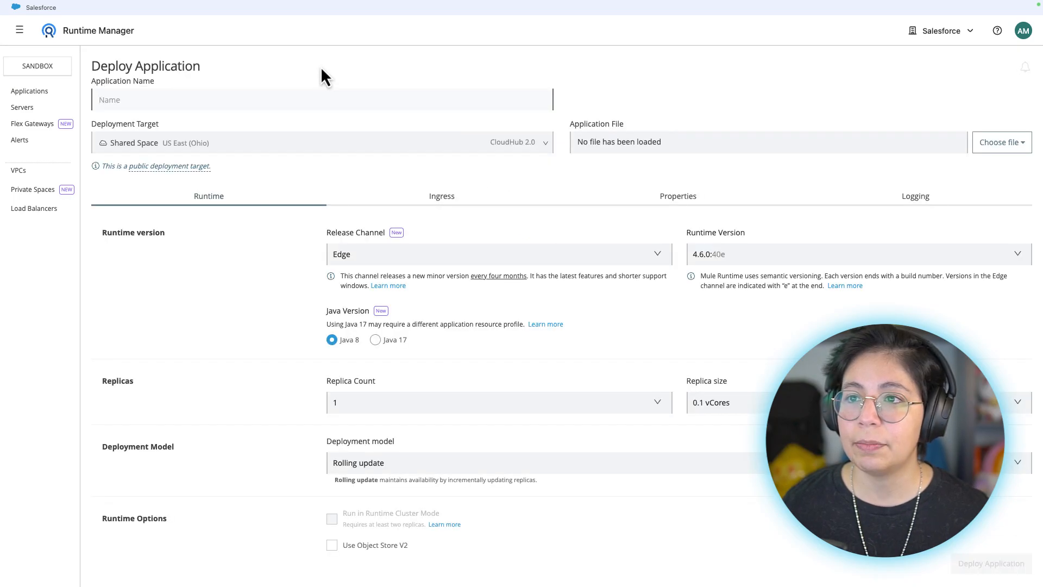
pyautogui.write('data-cloud-integration')
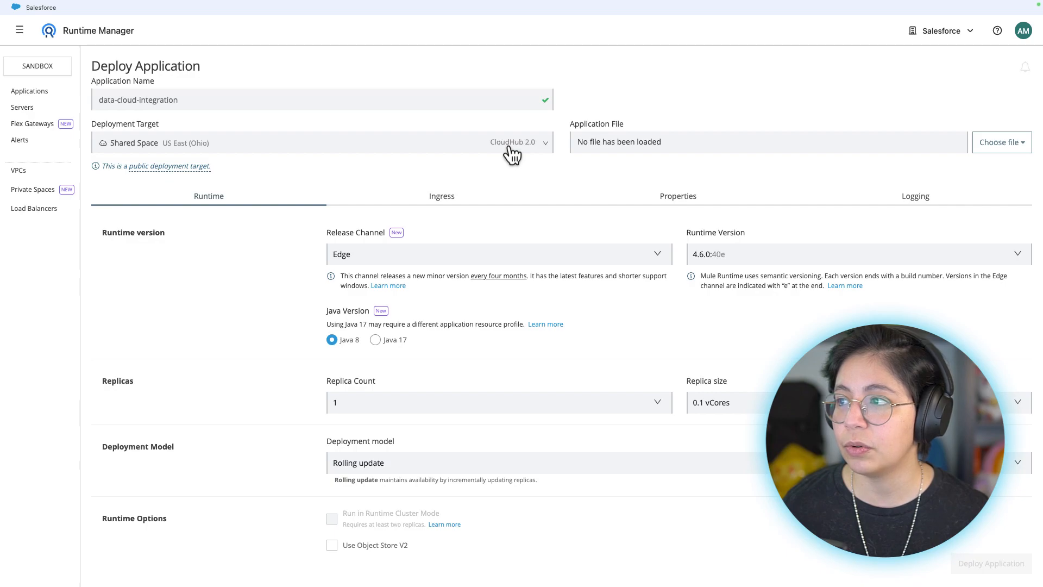
pyautogui.moveTo(1001, 146)
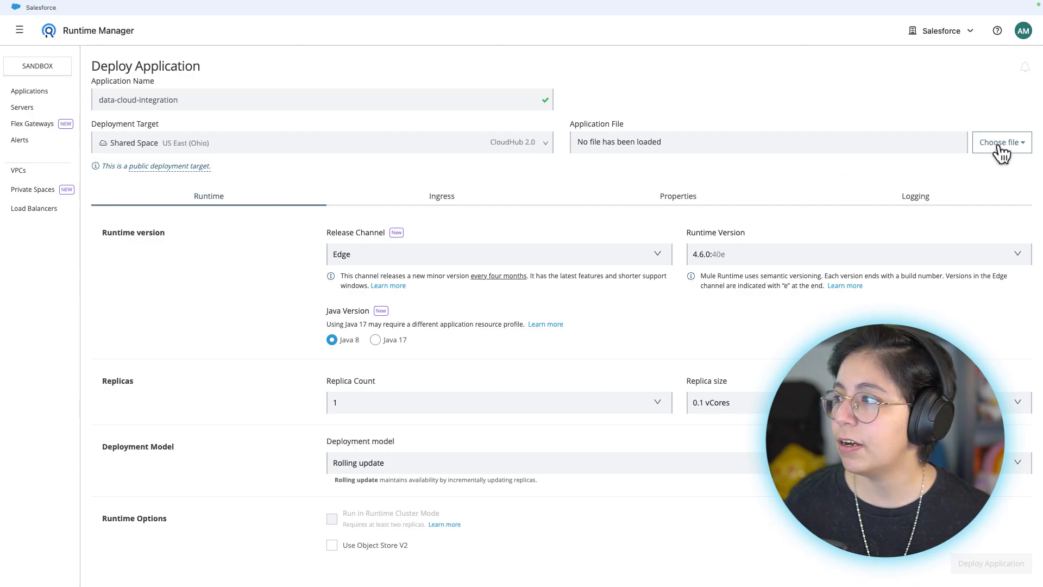
pyautogui.click(1000, 142)
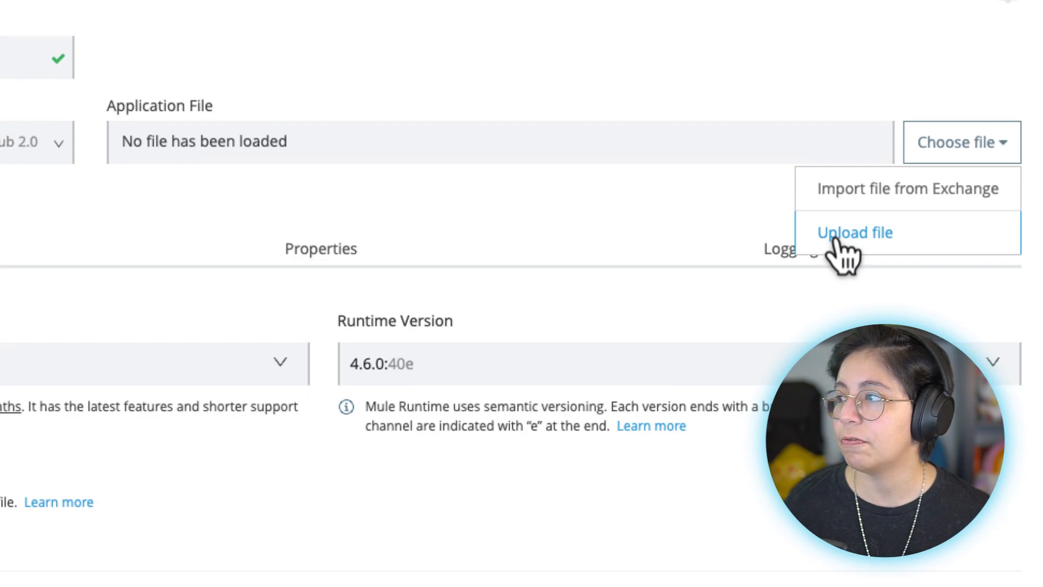
pyautogui.click(855, 232)
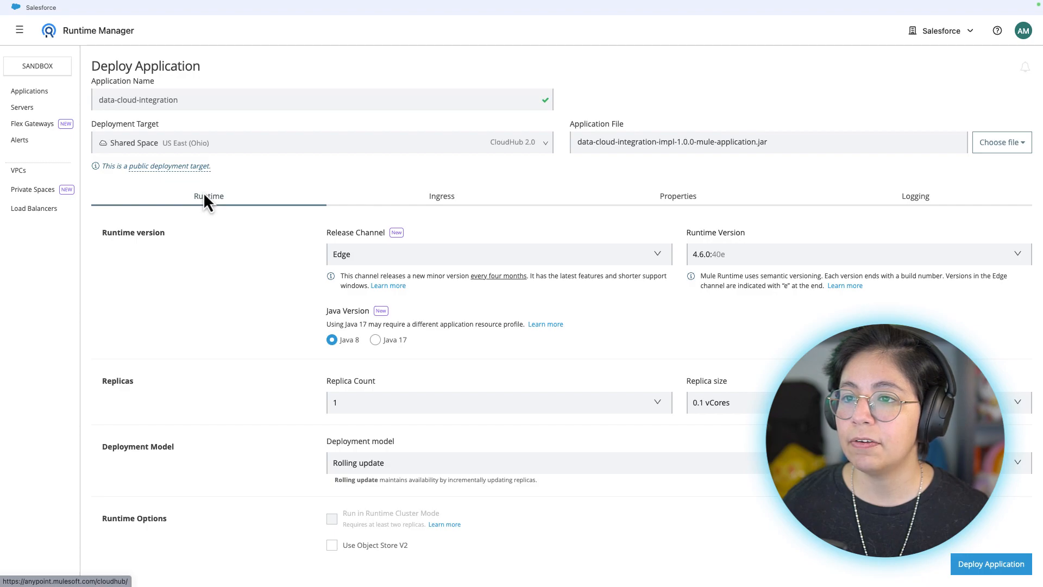
# Set the release channel to None, giving Mule runtime 4.4.0
pyautogui.click(498, 253)
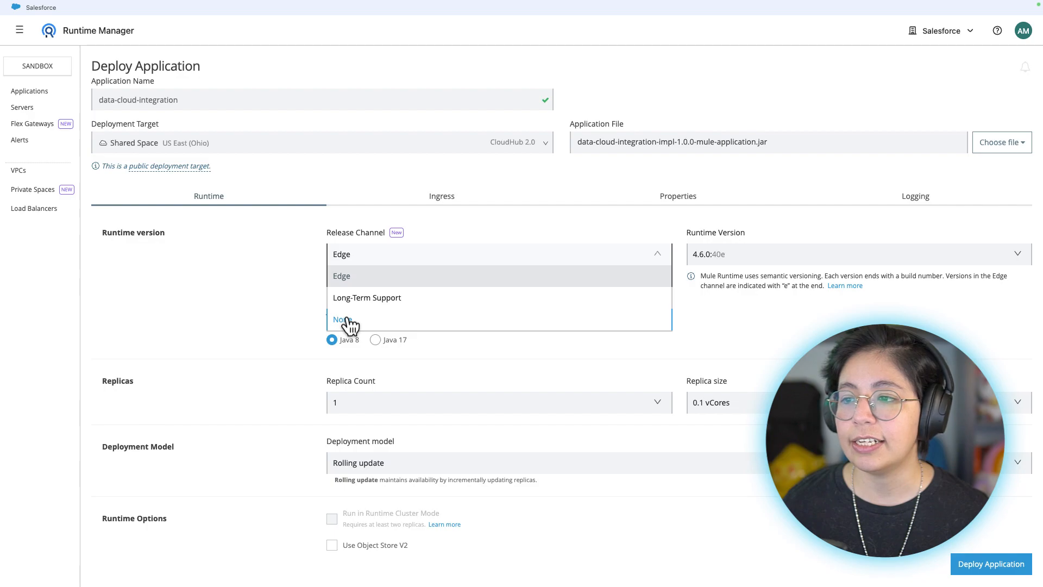
pyautogui.click(341, 320)
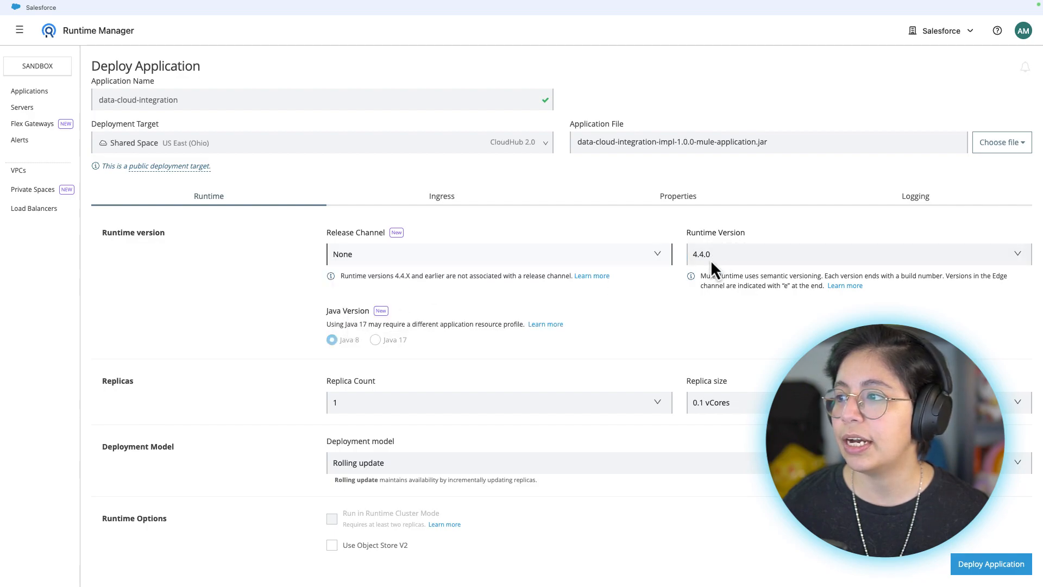
pyautogui.moveTo(732, 266)
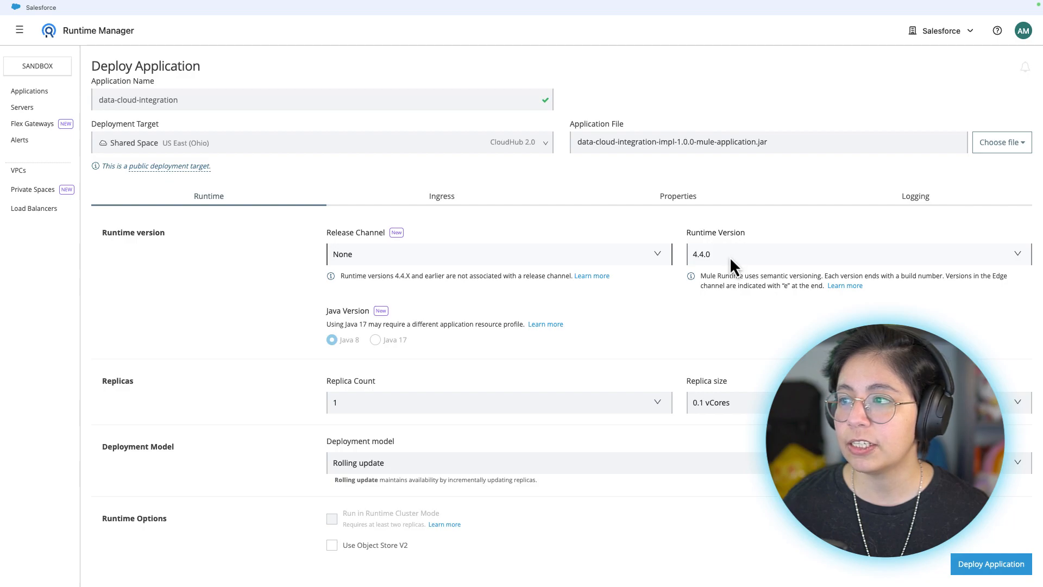
pyautogui.click(678, 196)
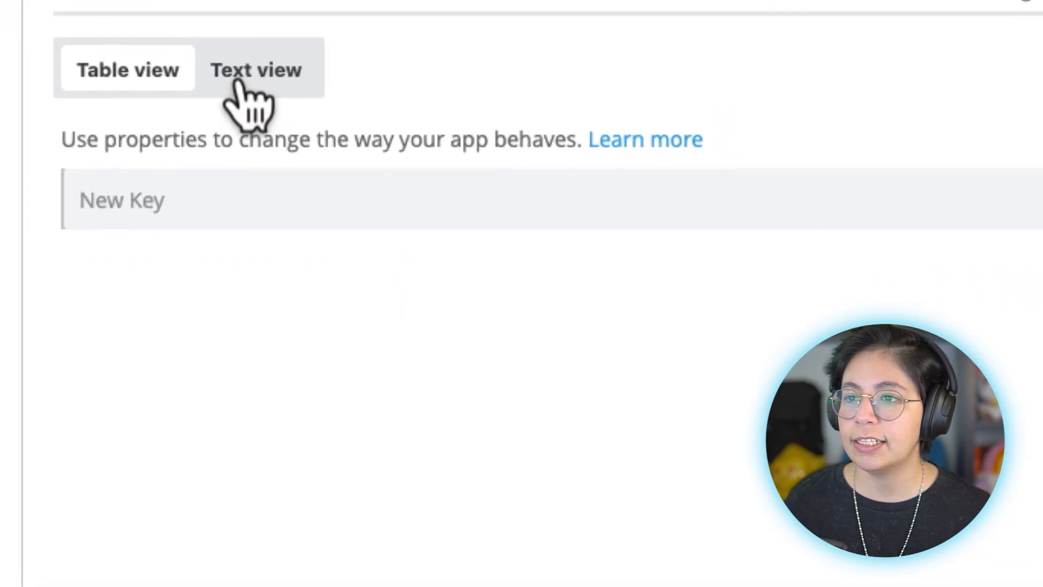
# Enter properties in Text view, starting with salesforce.username=your_username
pyautogui.click(256, 69)
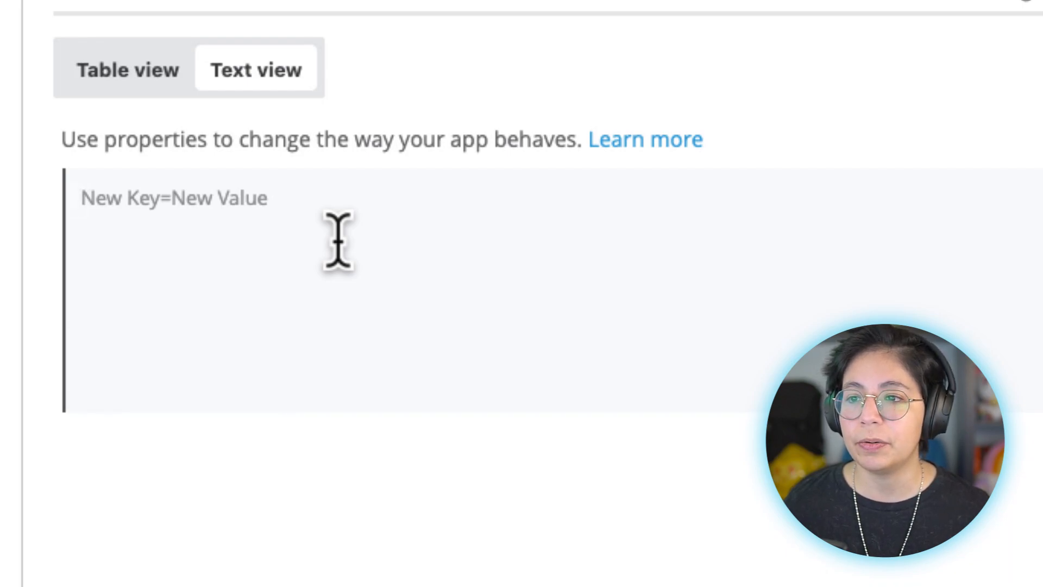
pyautogui.write('salesforce.username=your_username')
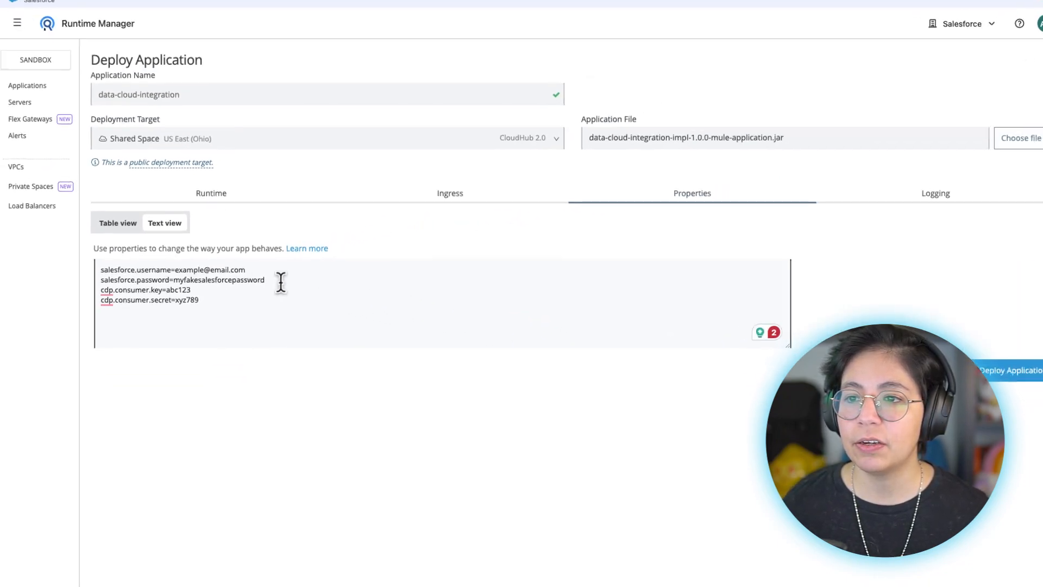
# Protect the property values in Table view, including cdp.consumer.key
pyautogui.click(118, 222)
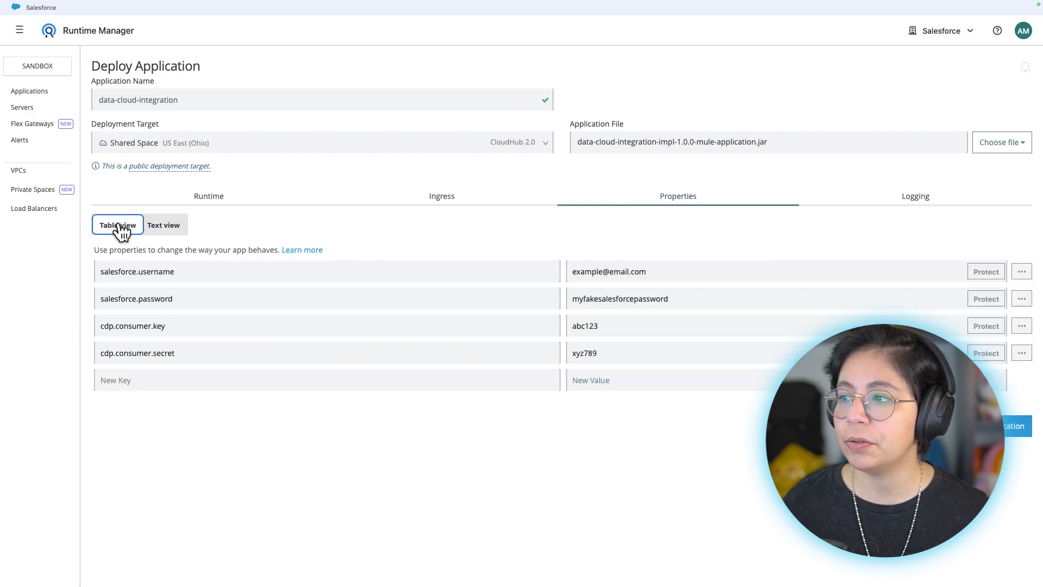
pyautogui.moveTo(981, 289)
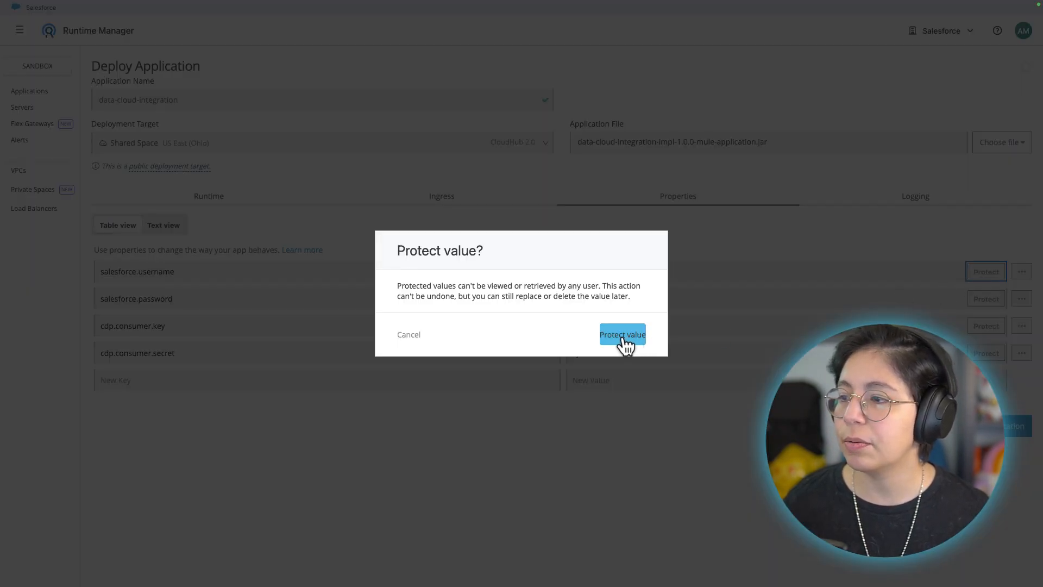
pyautogui.click(621, 334)
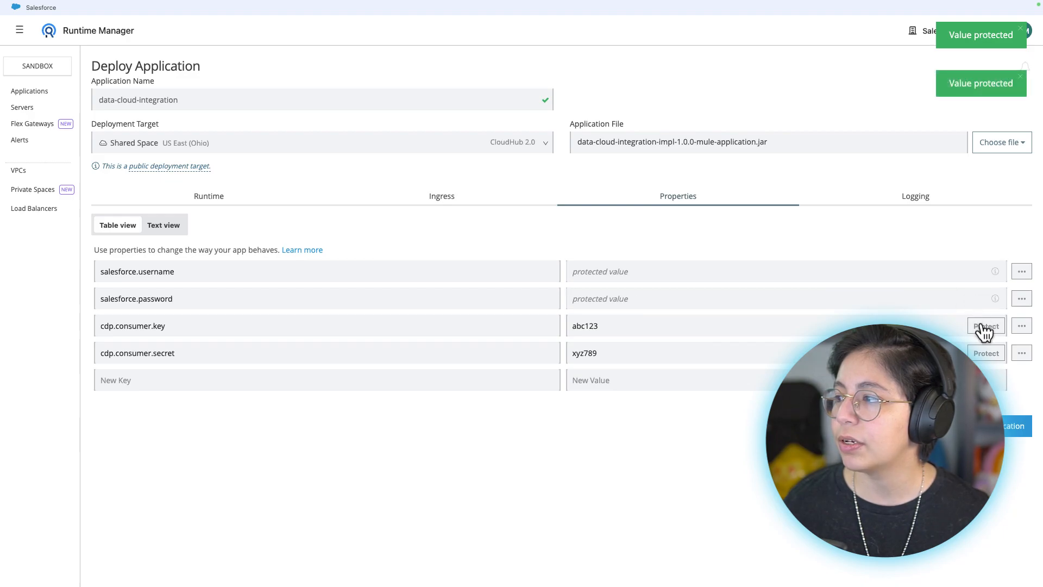
pyautogui.click(986, 326)
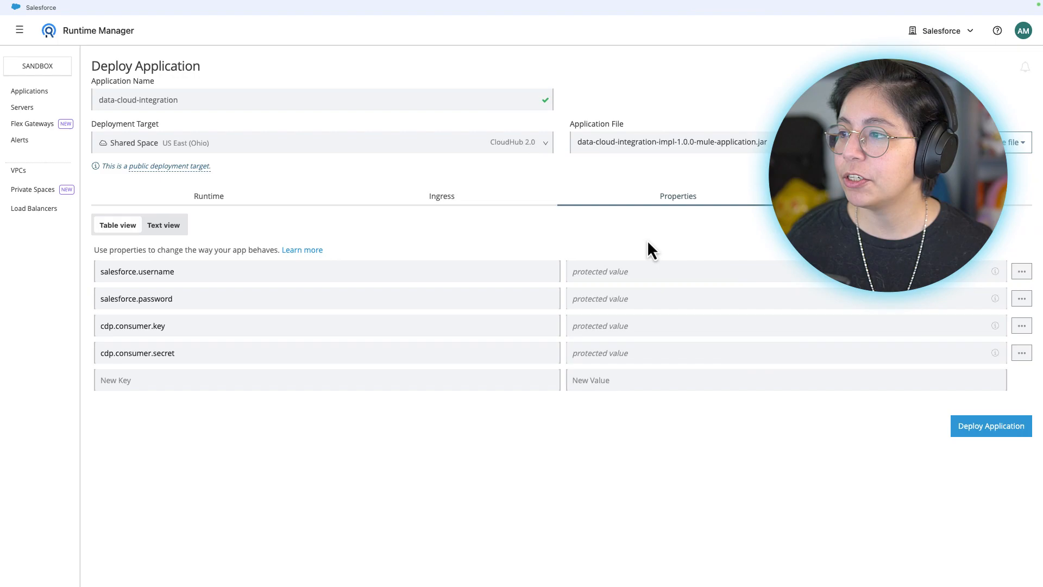
pyautogui.moveTo(990, 426)
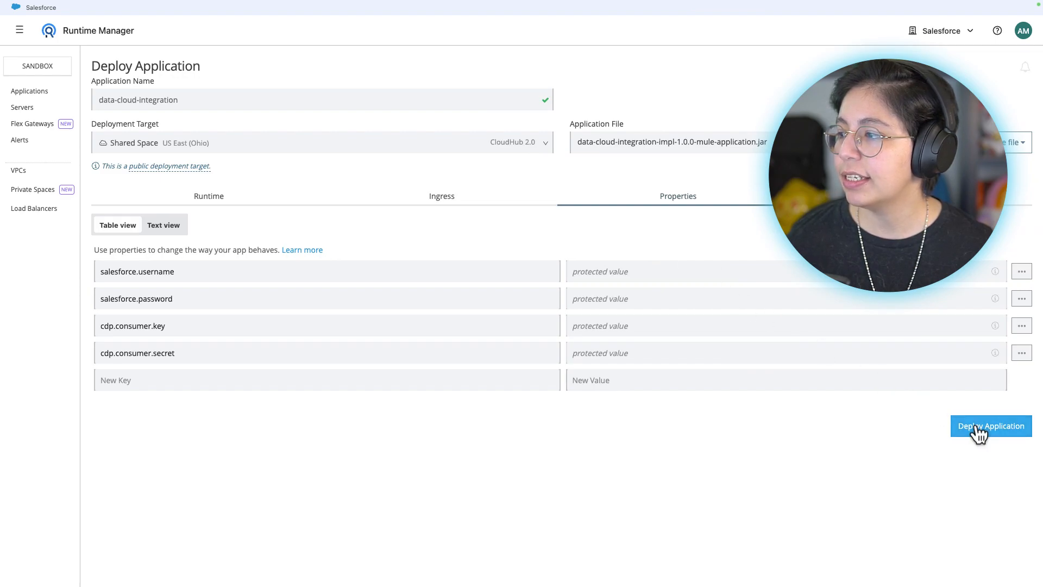
# Deploy the configured data-cloud-integration application
pyautogui.click(990, 426)
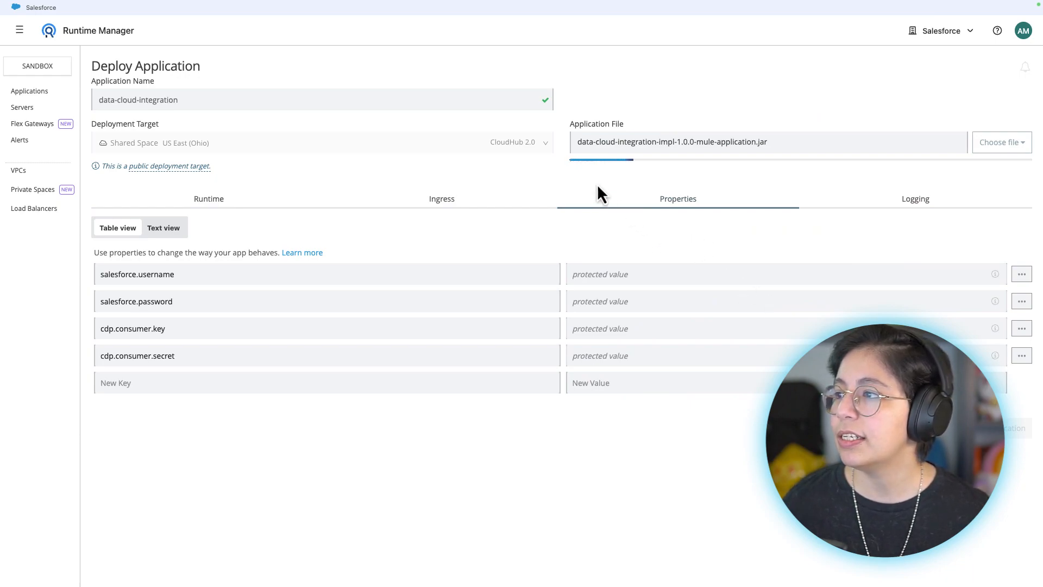
pyautogui.moveTo(1031, 176)
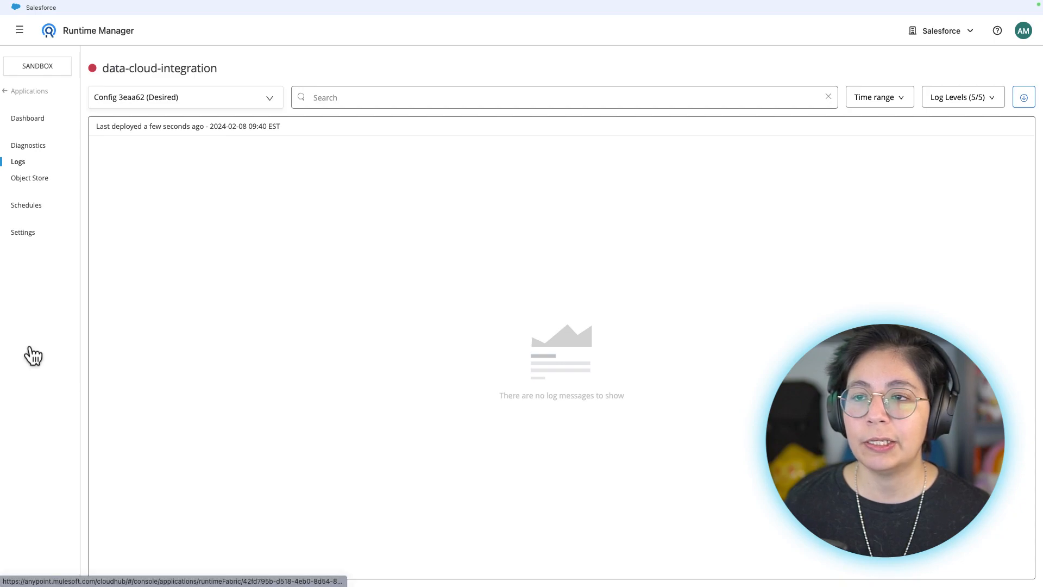
pyautogui.moveTo(99, 83)
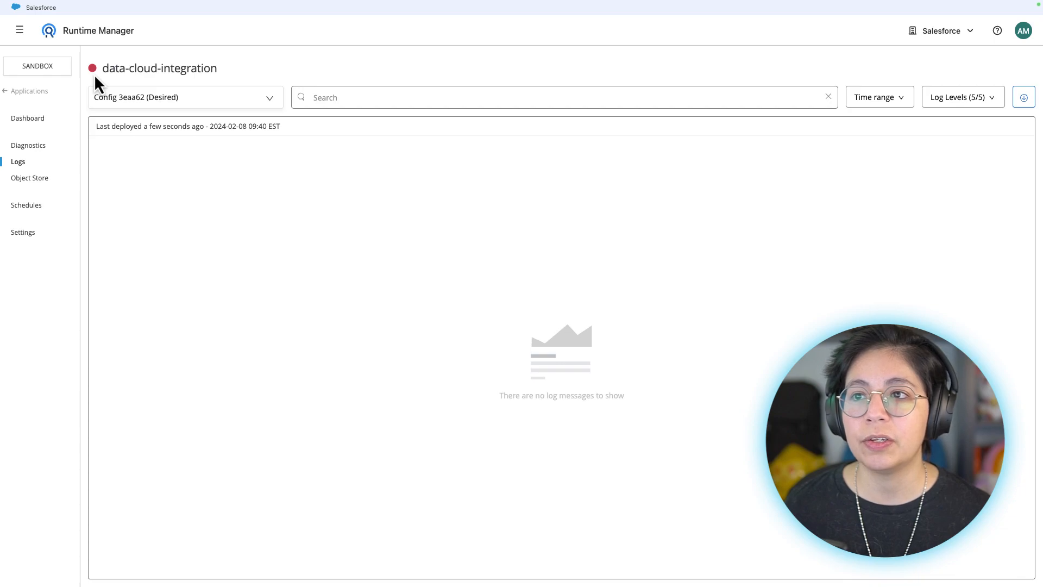
pyautogui.moveTo(35, 240)
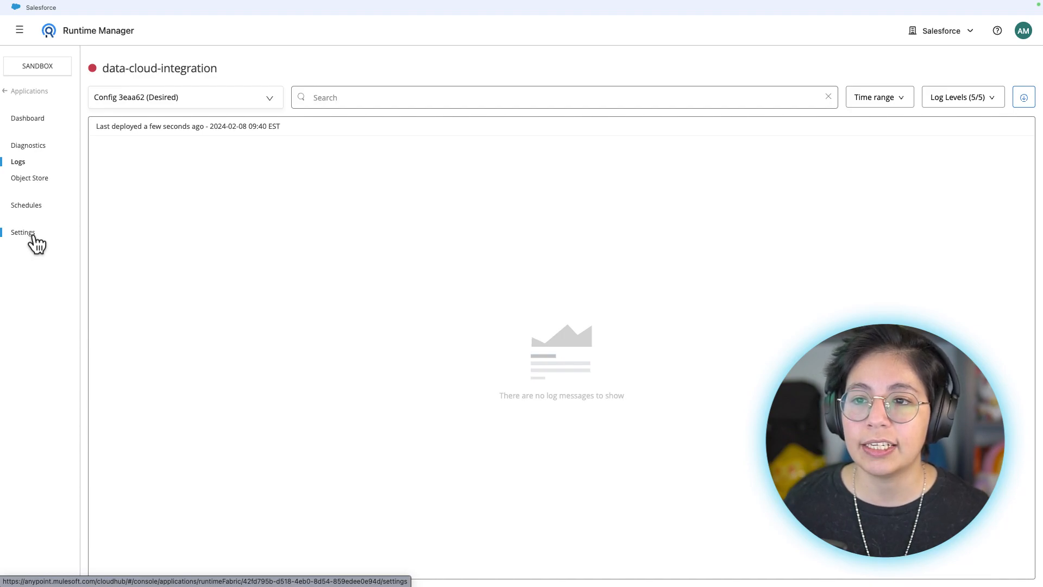
# Open the Settings overview showing configuration 3eaa62, Not running, 0/1 replicas
pyautogui.click(23, 232)
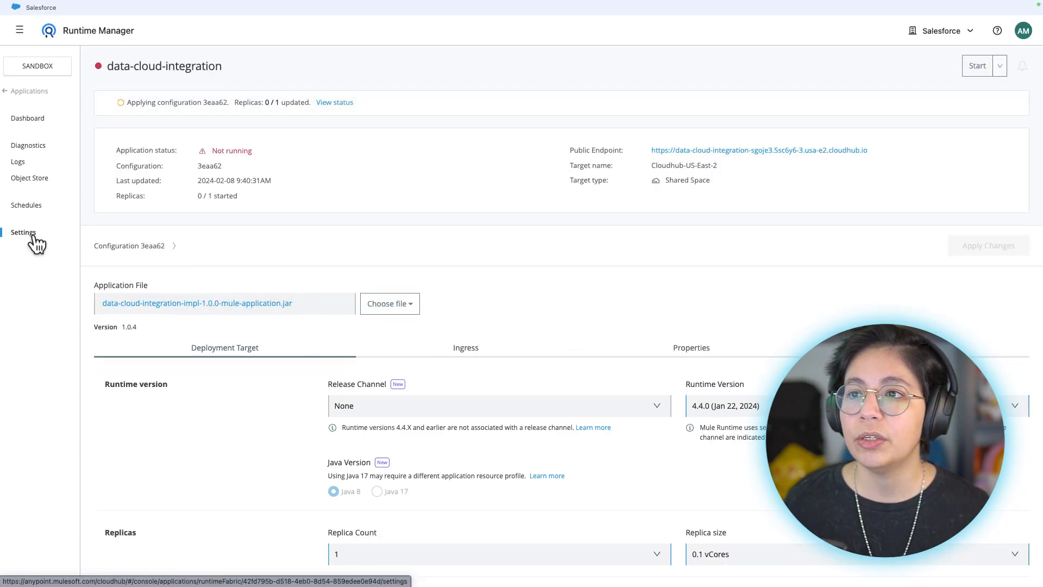
pyautogui.moveTo(127, 116)
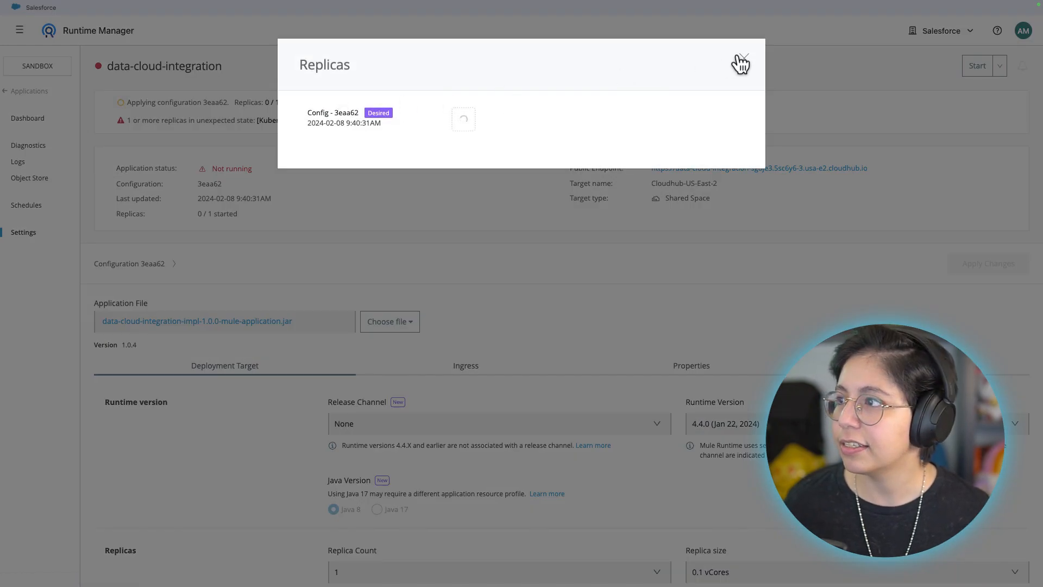
# Close the replica status details and view the application's startup logs
pyautogui.click(740, 63)
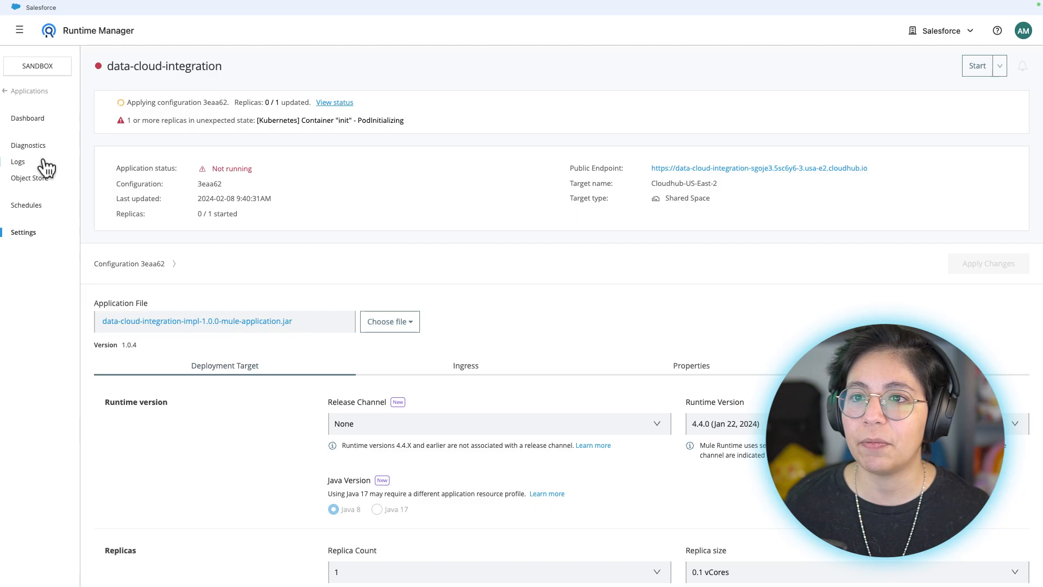
pyautogui.click(17, 162)
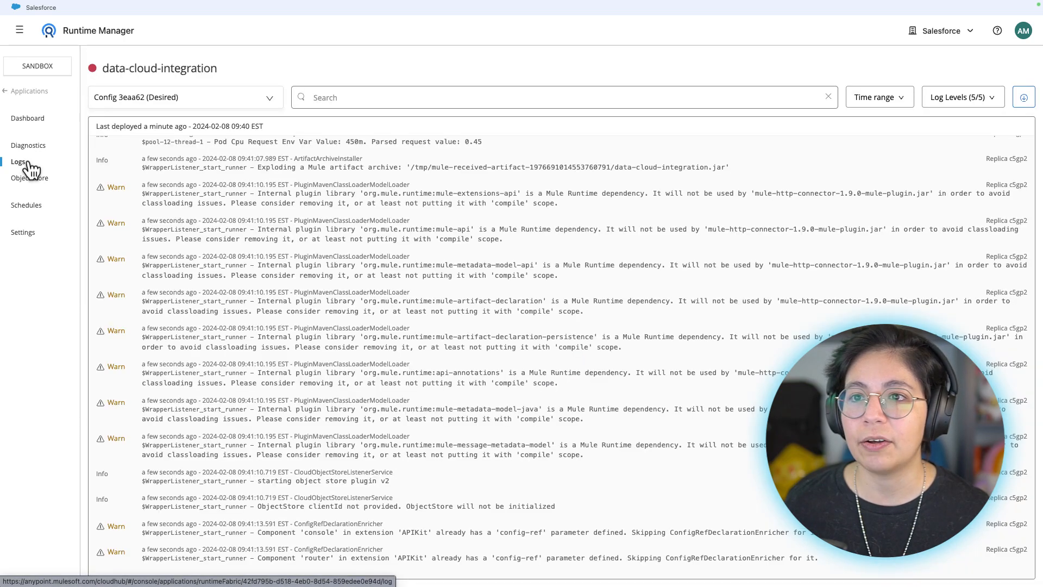
pyautogui.moveTo(266, 216)
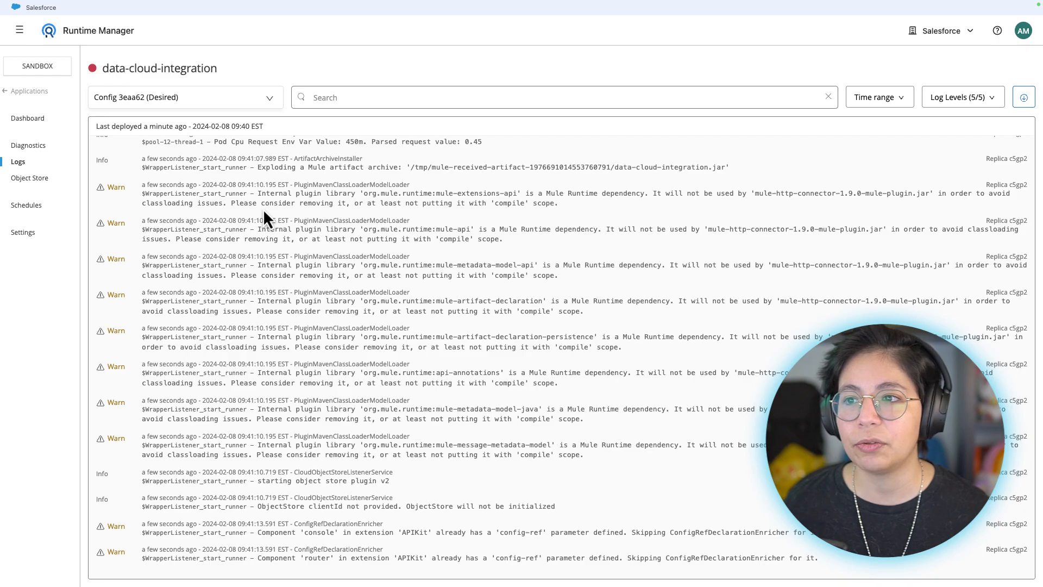
# Scroll the logs to confirm the flows and server connector started
pyautogui.scroll(-3)
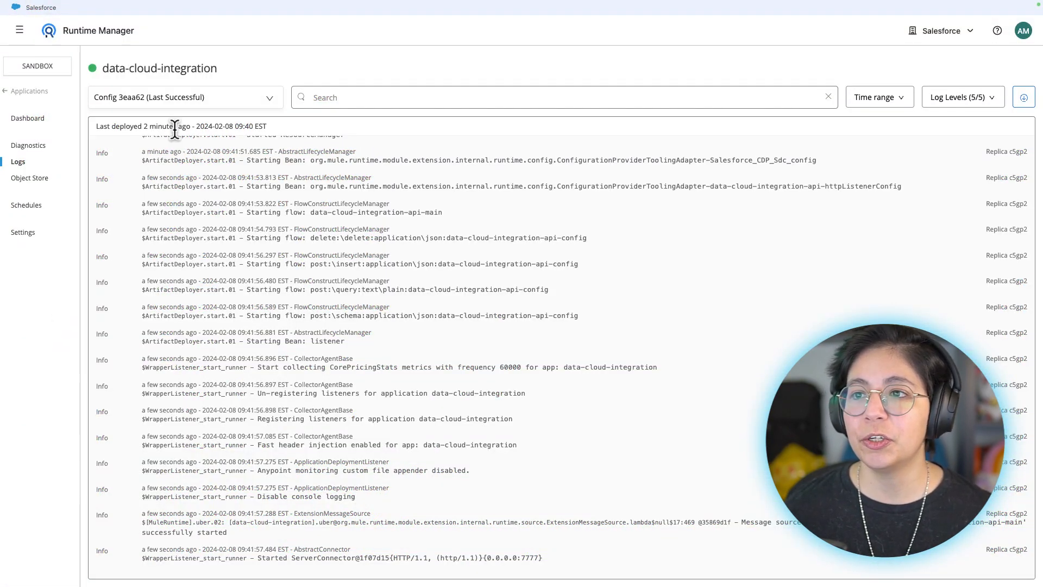
pyautogui.moveTo(150, 143)
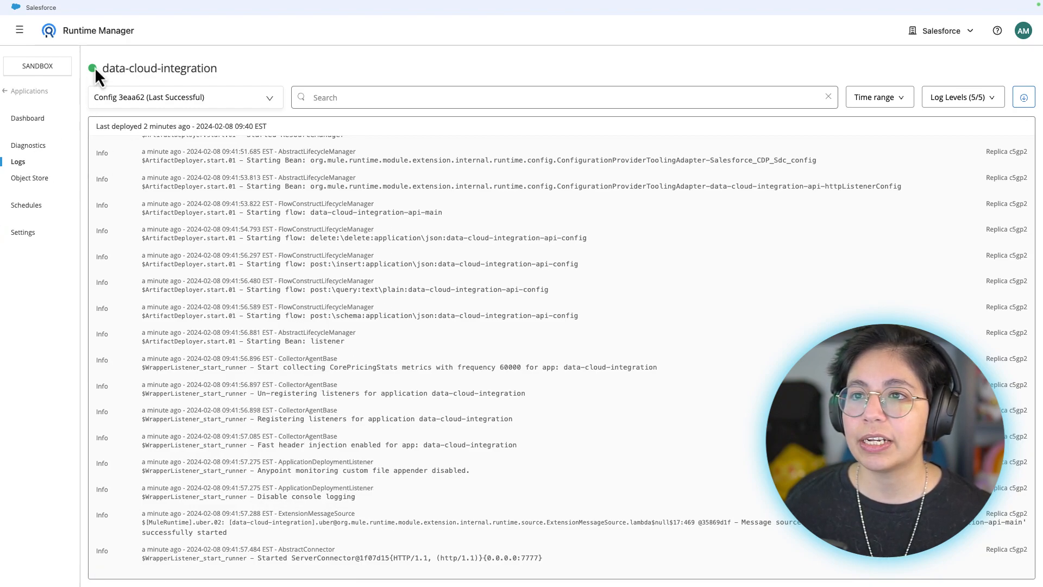
pyautogui.moveTo(41, 210)
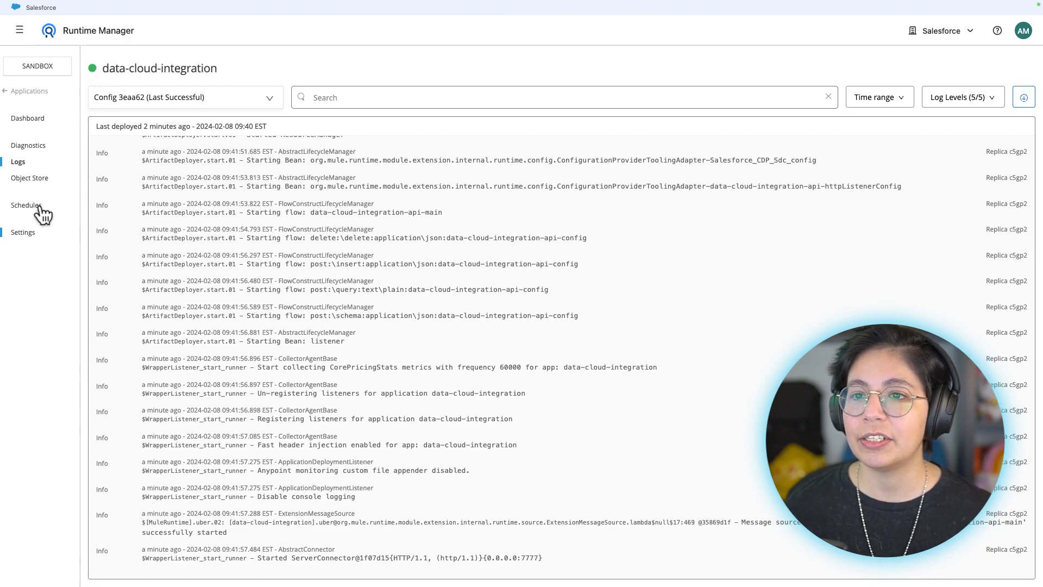
pyautogui.moveTo(23, 231)
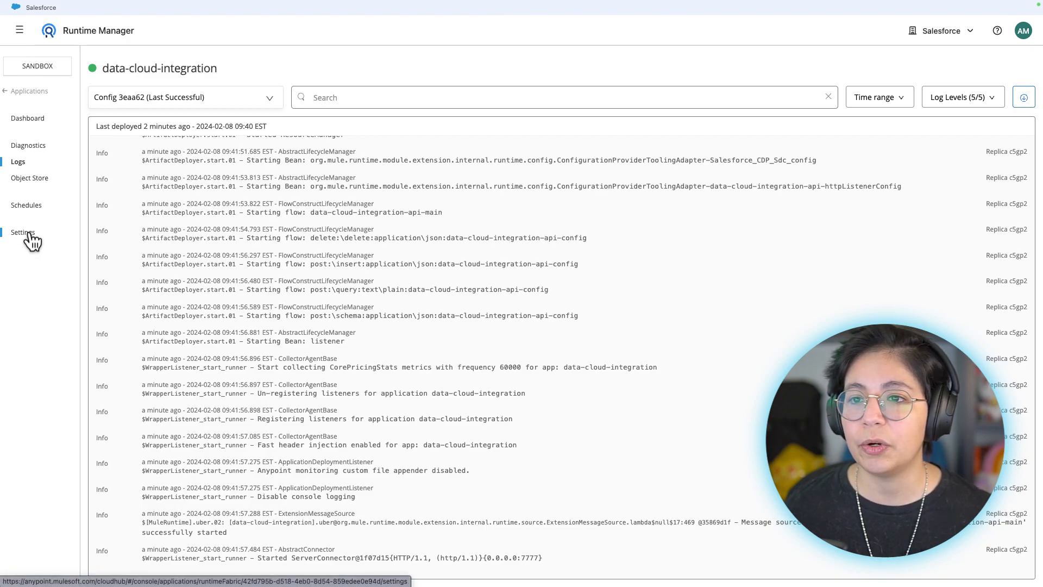
# Return to Settings to confirm Running status with 1/1 replicas started
pyautogui.click(23, 232)
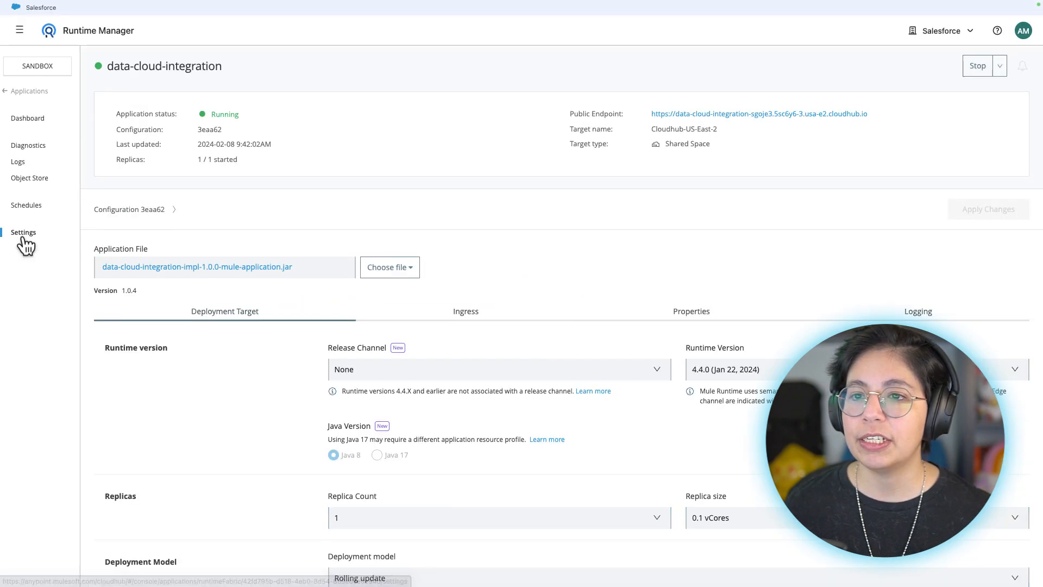
pyautogui.moveTo(185, 164)
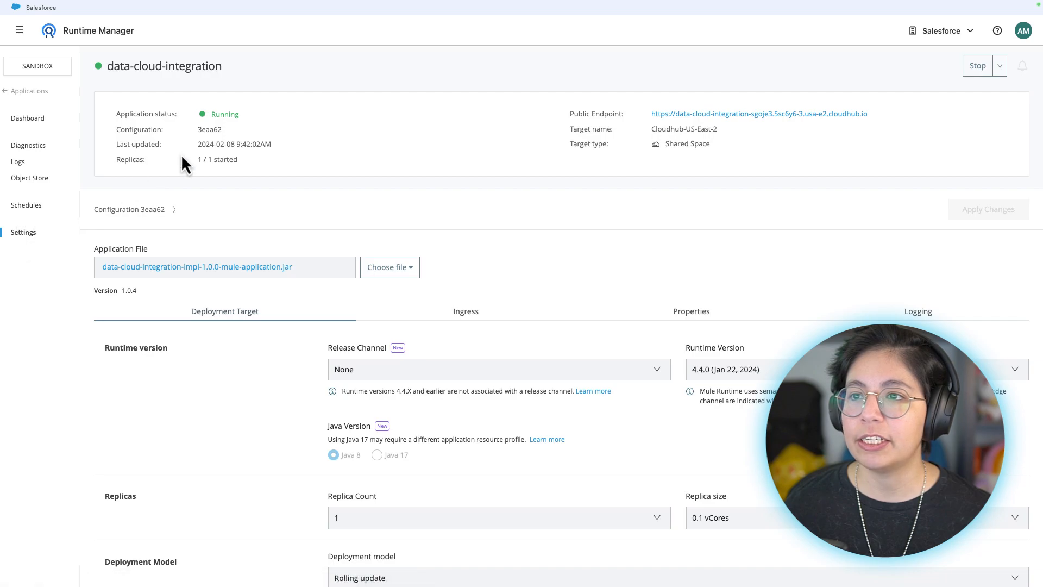
pyautogui.moveTo(482, 114)
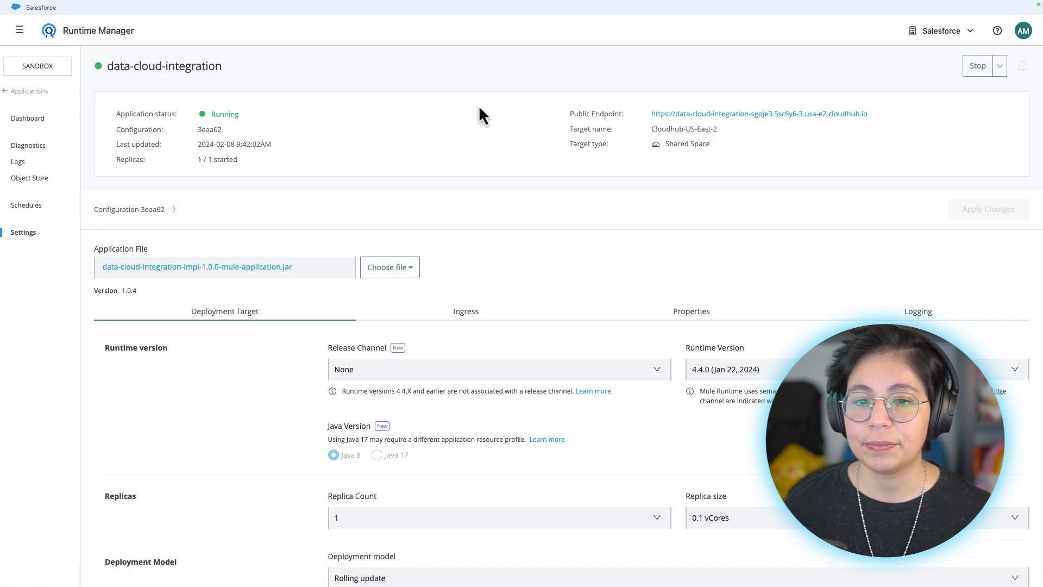
pyautogui.moveTo(562, 109)
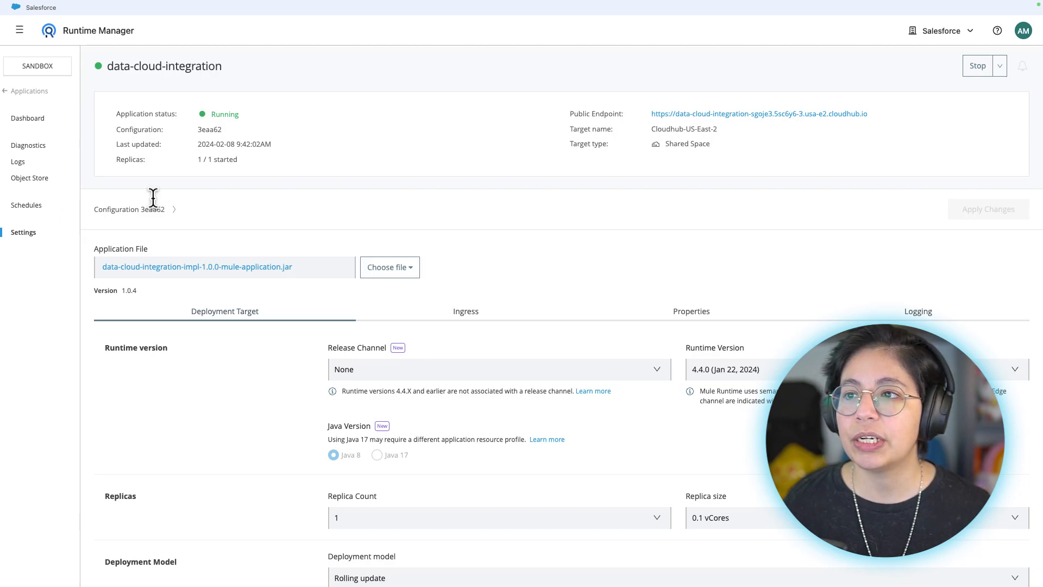
pyautogui.moveTo(362, 156)
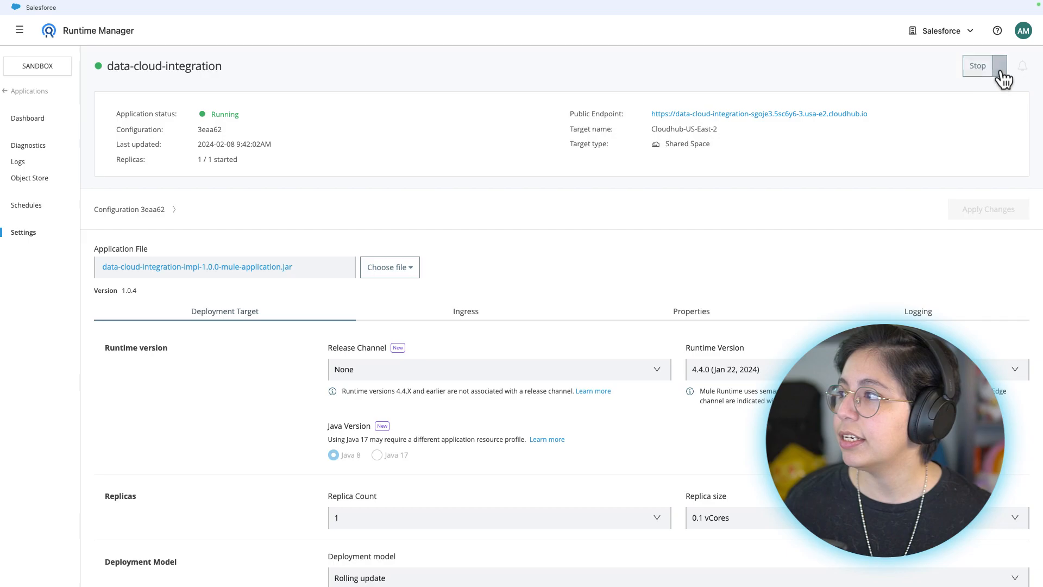
pyautogui.click(1001, 66)
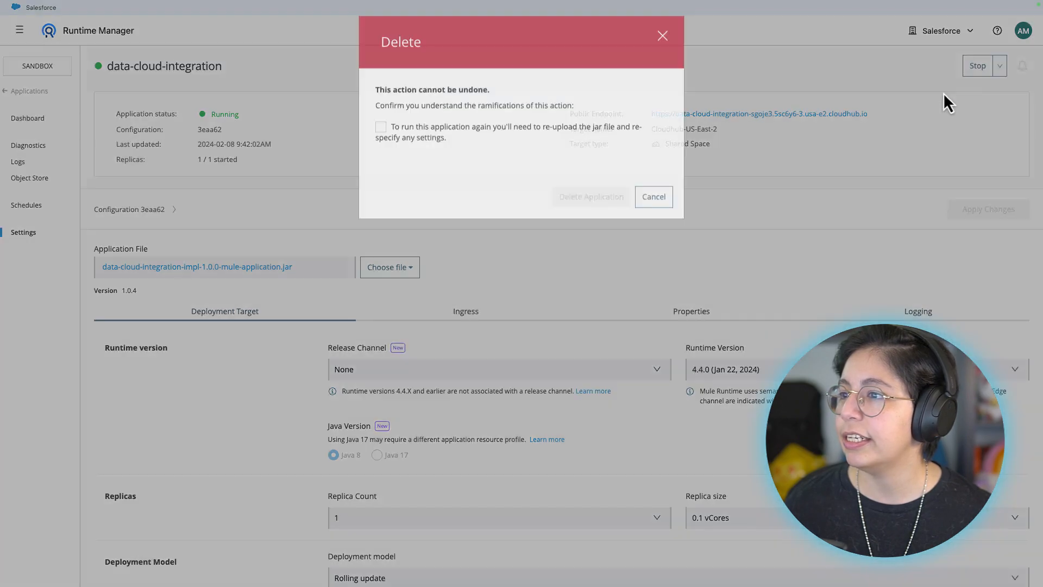
pyautogui.click(380, 149)
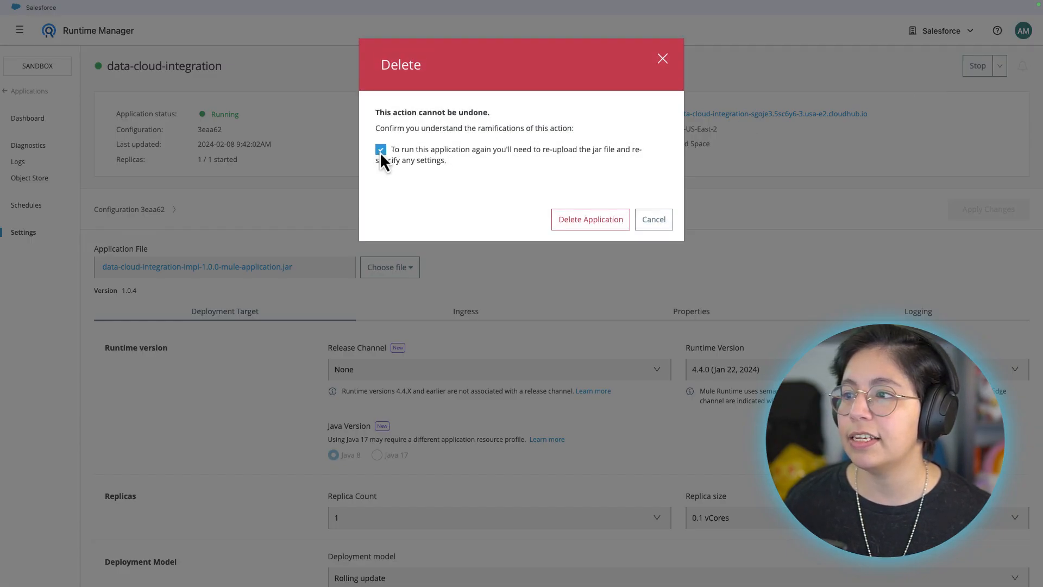
pyautogui.click(652, 219)
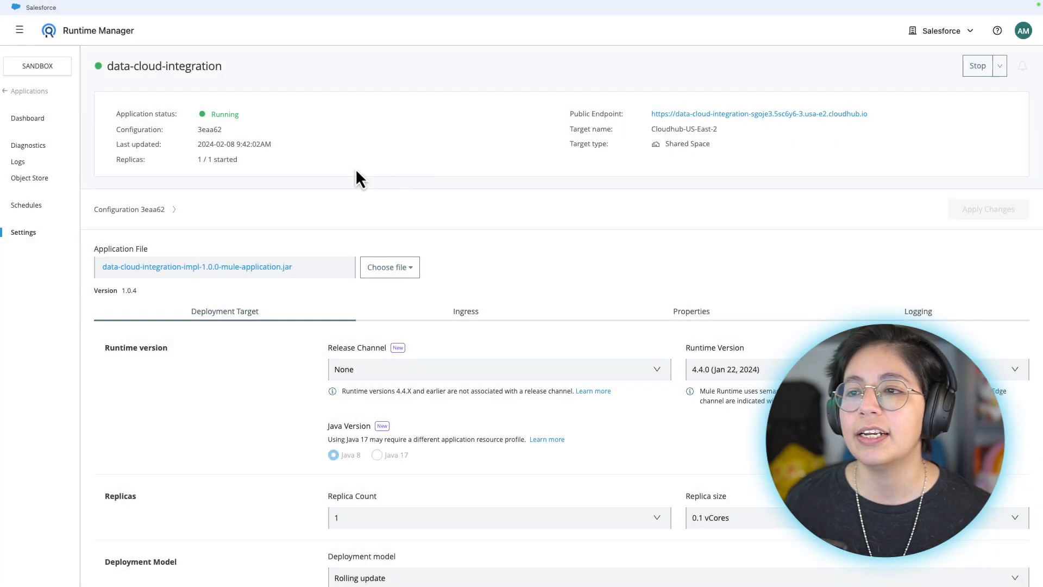
pyautogui.moveTo(356, 178)
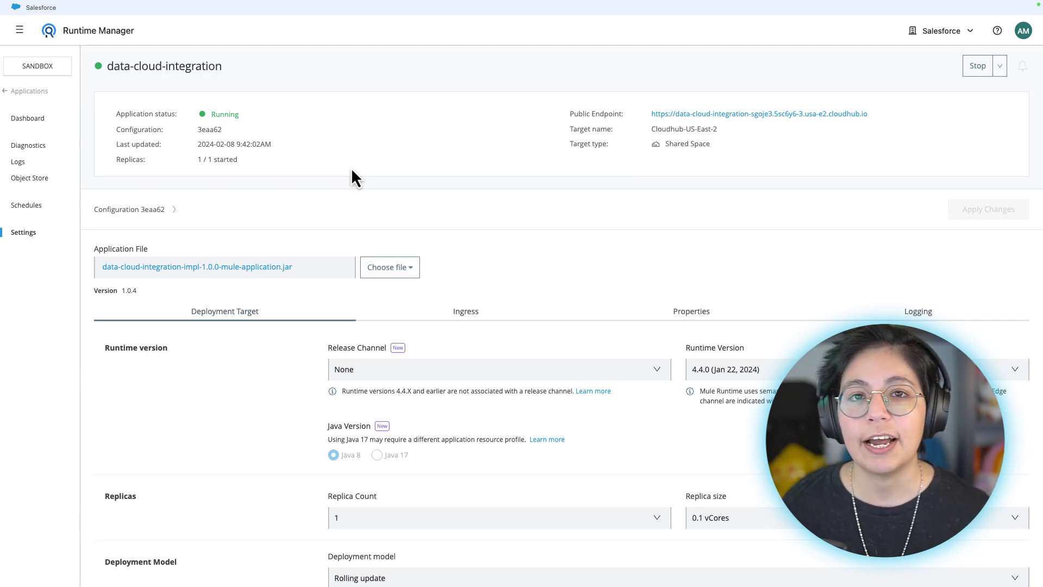
pyautogui.moveTo(836, 104)
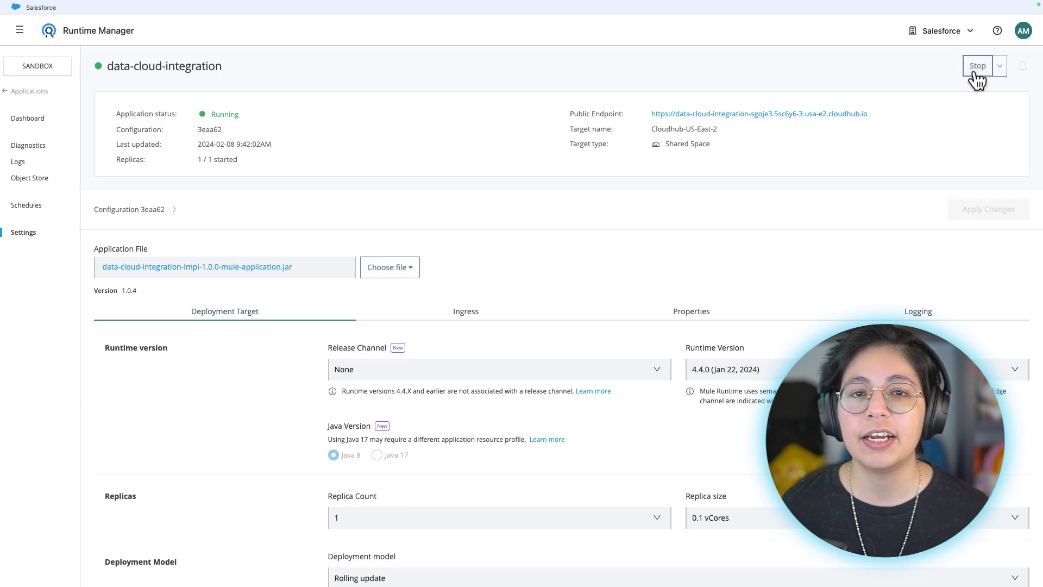
# Stop data-cloud-integration, then start it again applying configuration cc8e0e
pyautogui.click(977, 65)
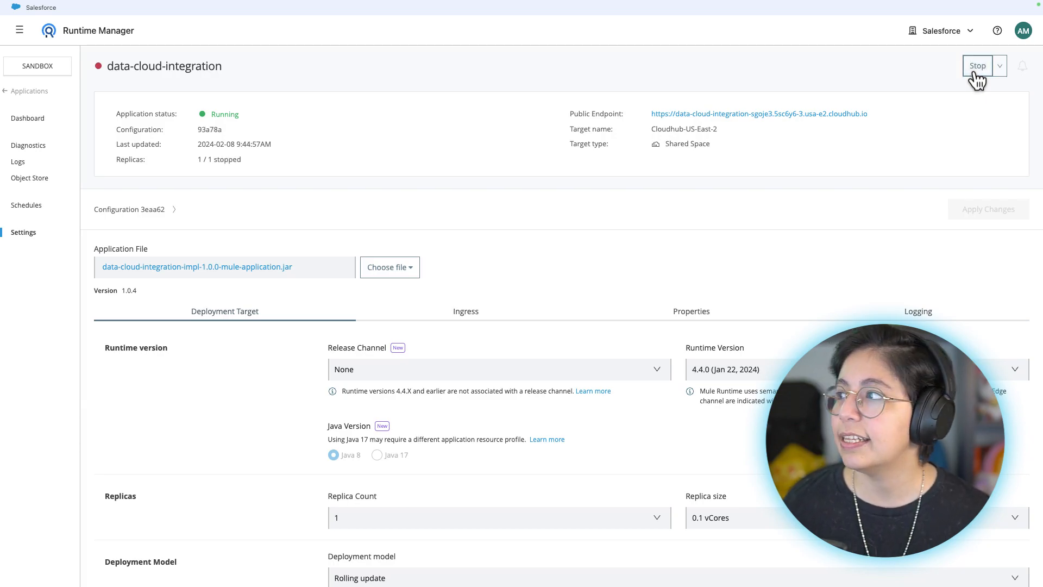
pyautogui.click(977, 66)
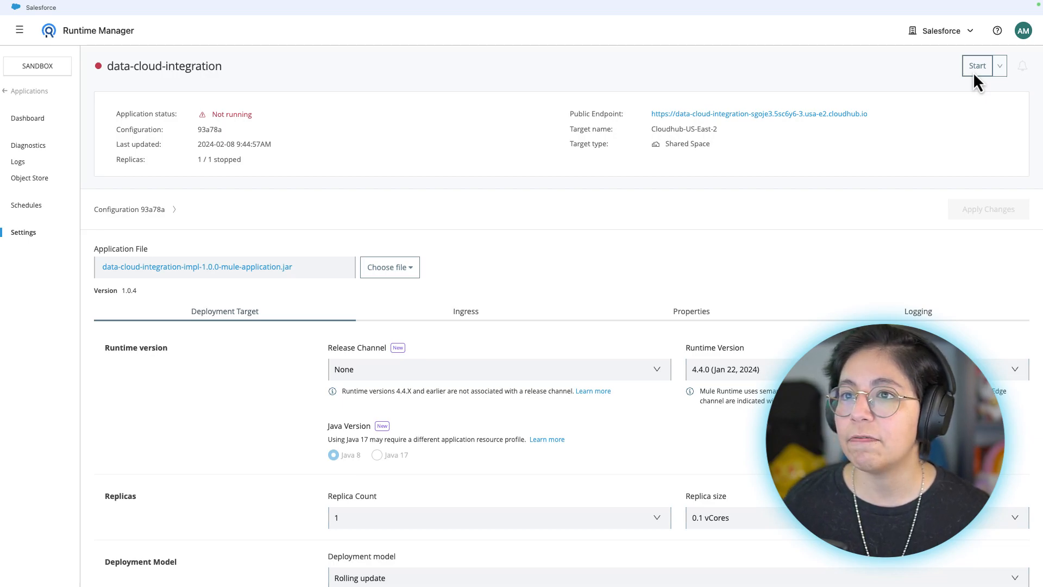
pyautogui.moveTo(688, 133)
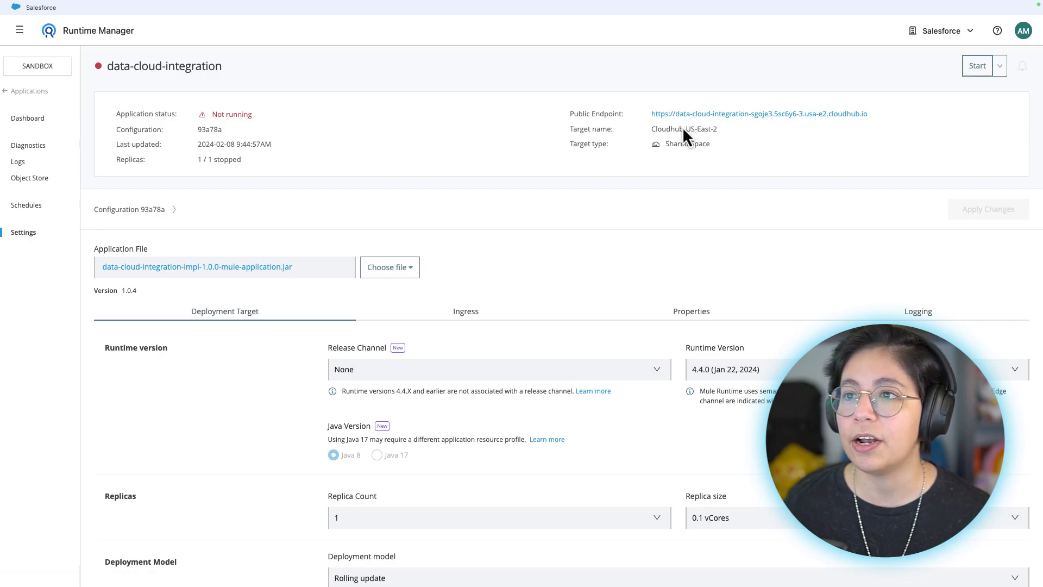
pyautogui.moveTo(978, 73)
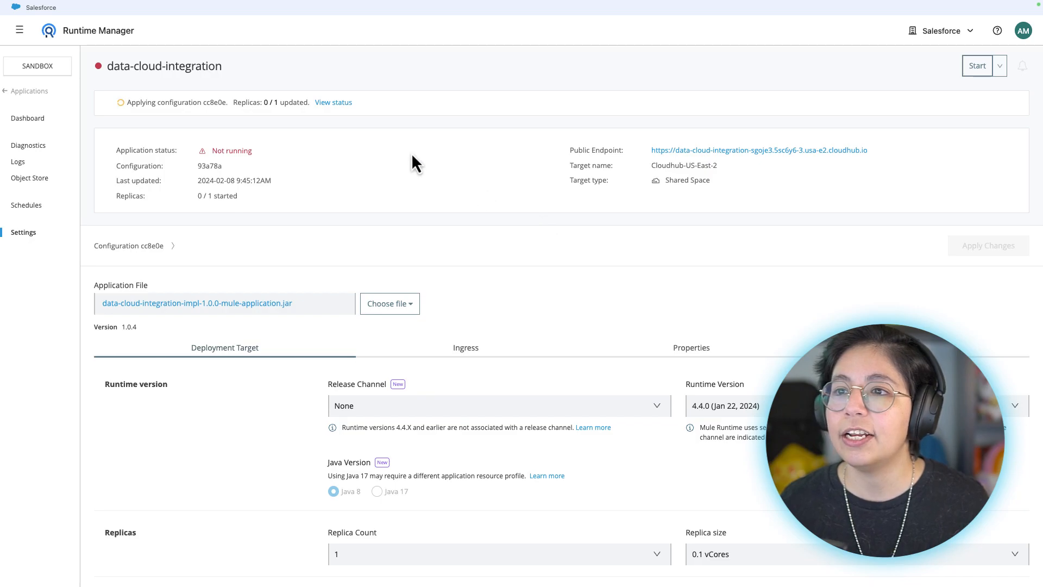
pyautogui.moveTo(265, 131)
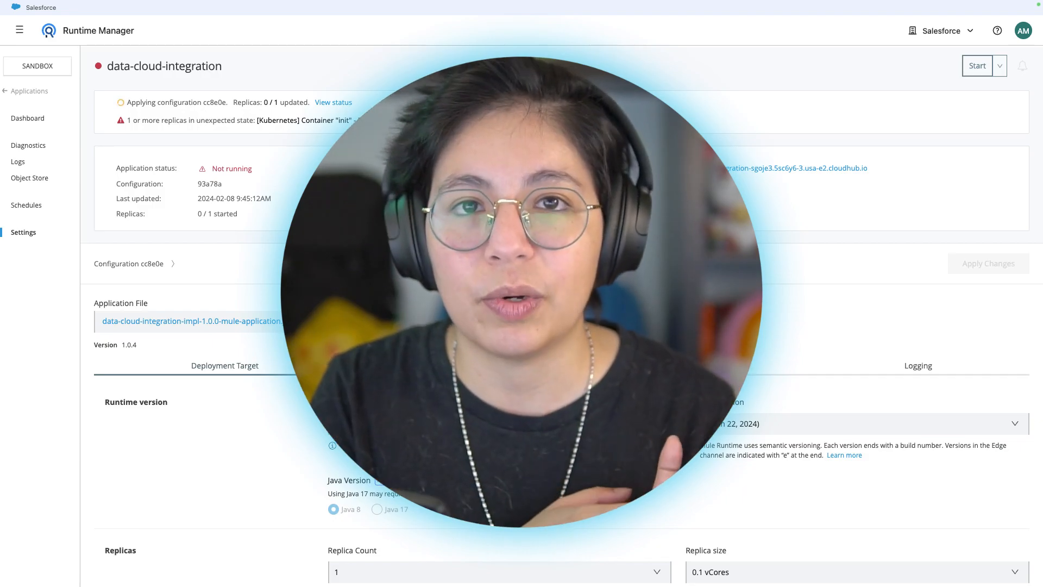
# Confirm data-cloud-integration is Running with configuration cc8e0e and 1/1 replicas started
pyautogui.click(976, 65)
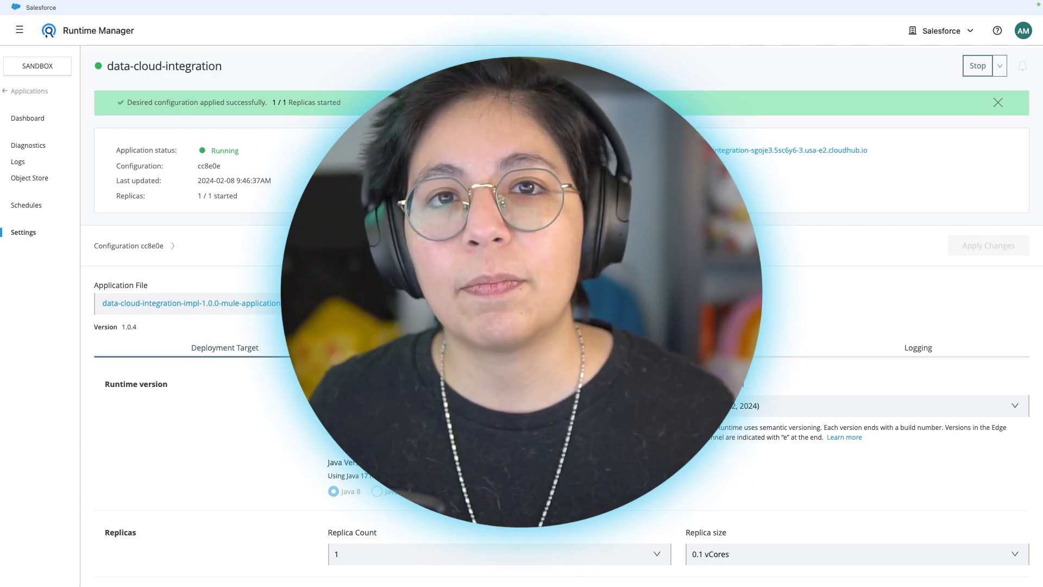